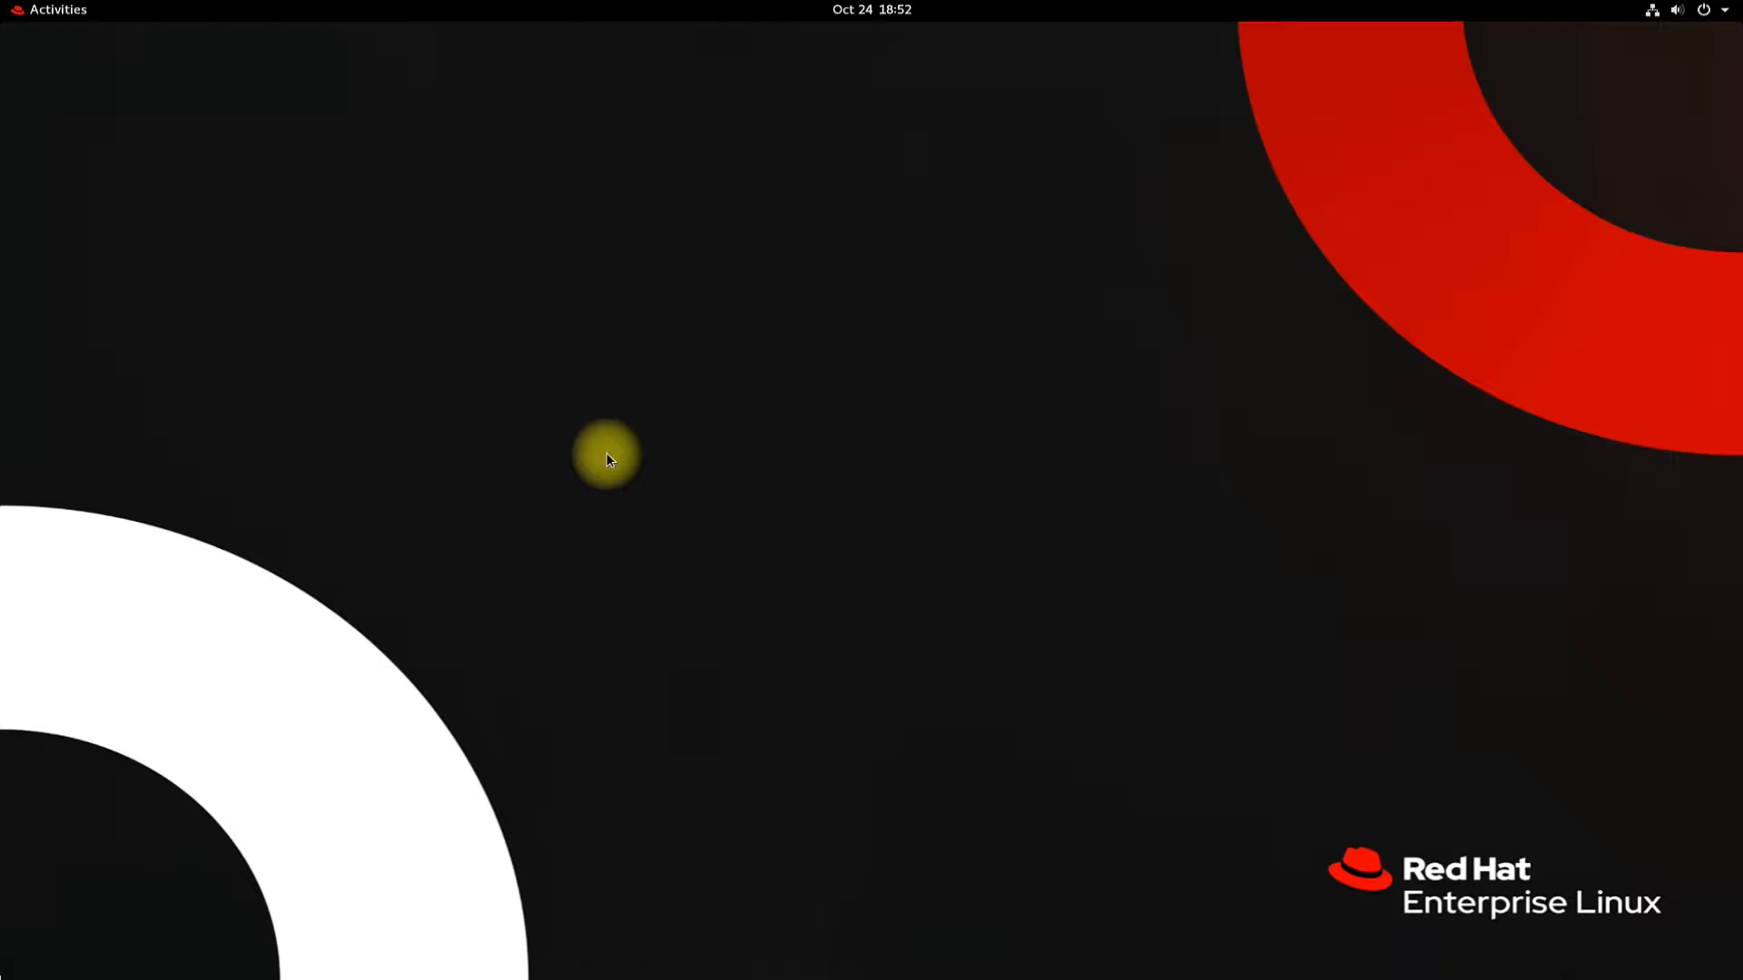
Open the GNOME Activities overview from the top-left corner
left_click(56, 9)
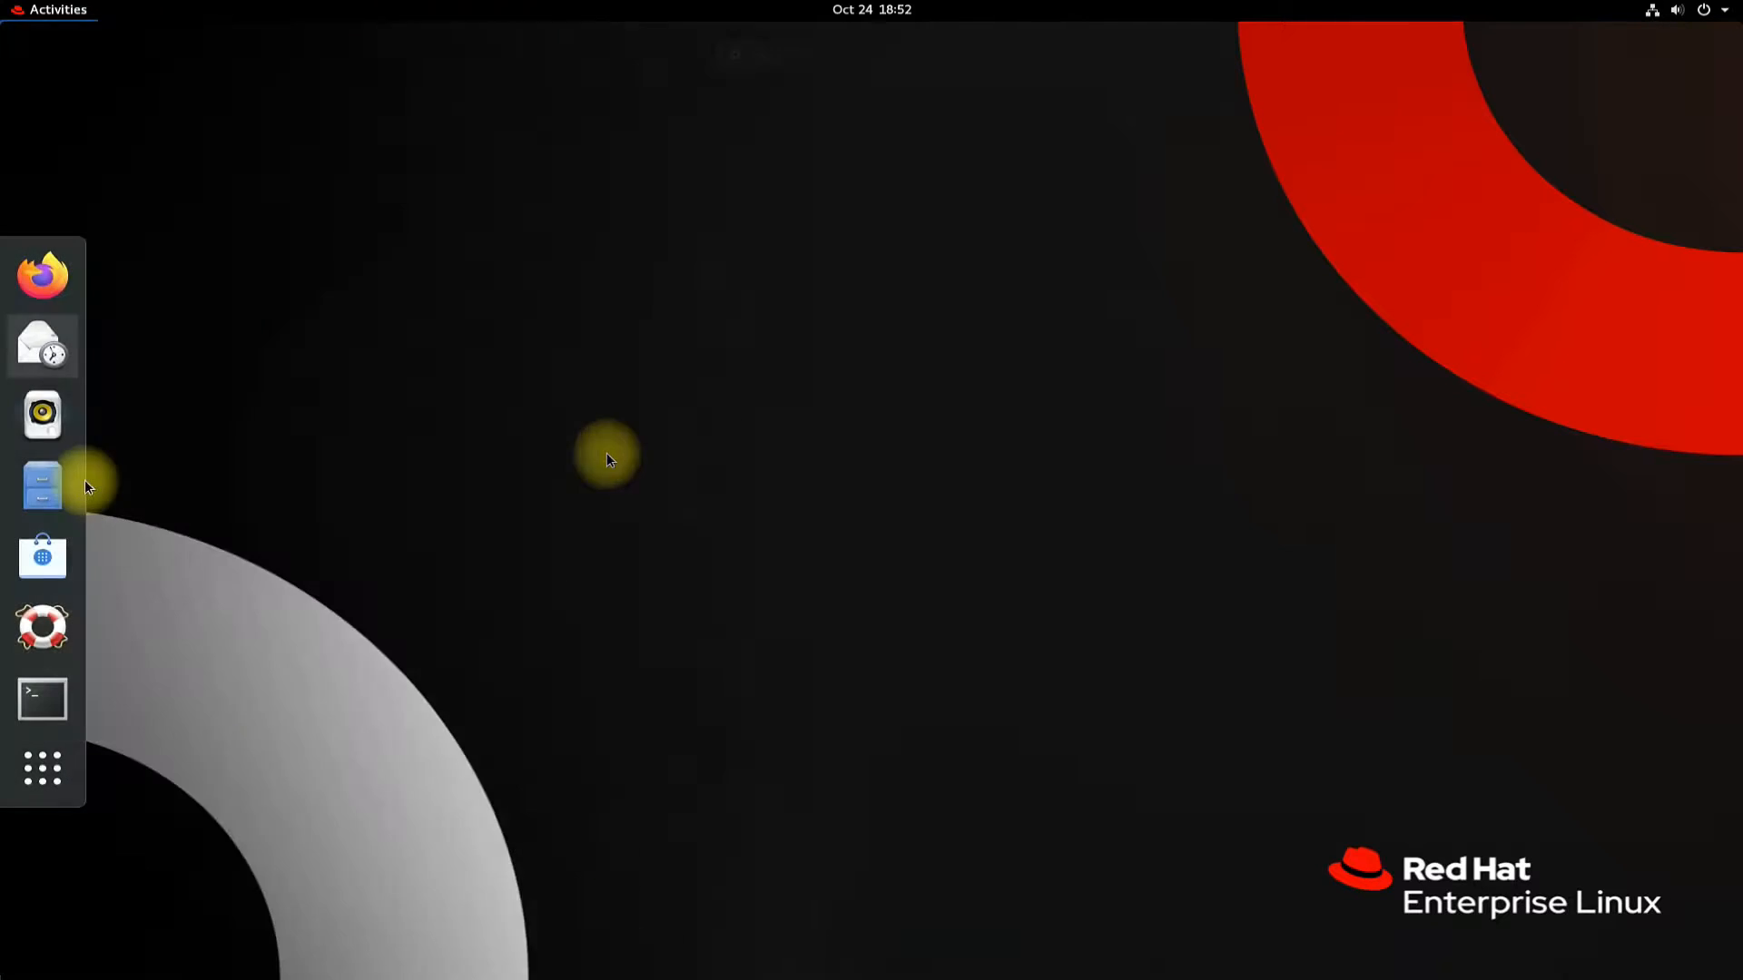
In a new terminal, sudo yum install epel-release-latest-8.noarch.rpm from dl.fedoraproject.org
left_click(42, 698)
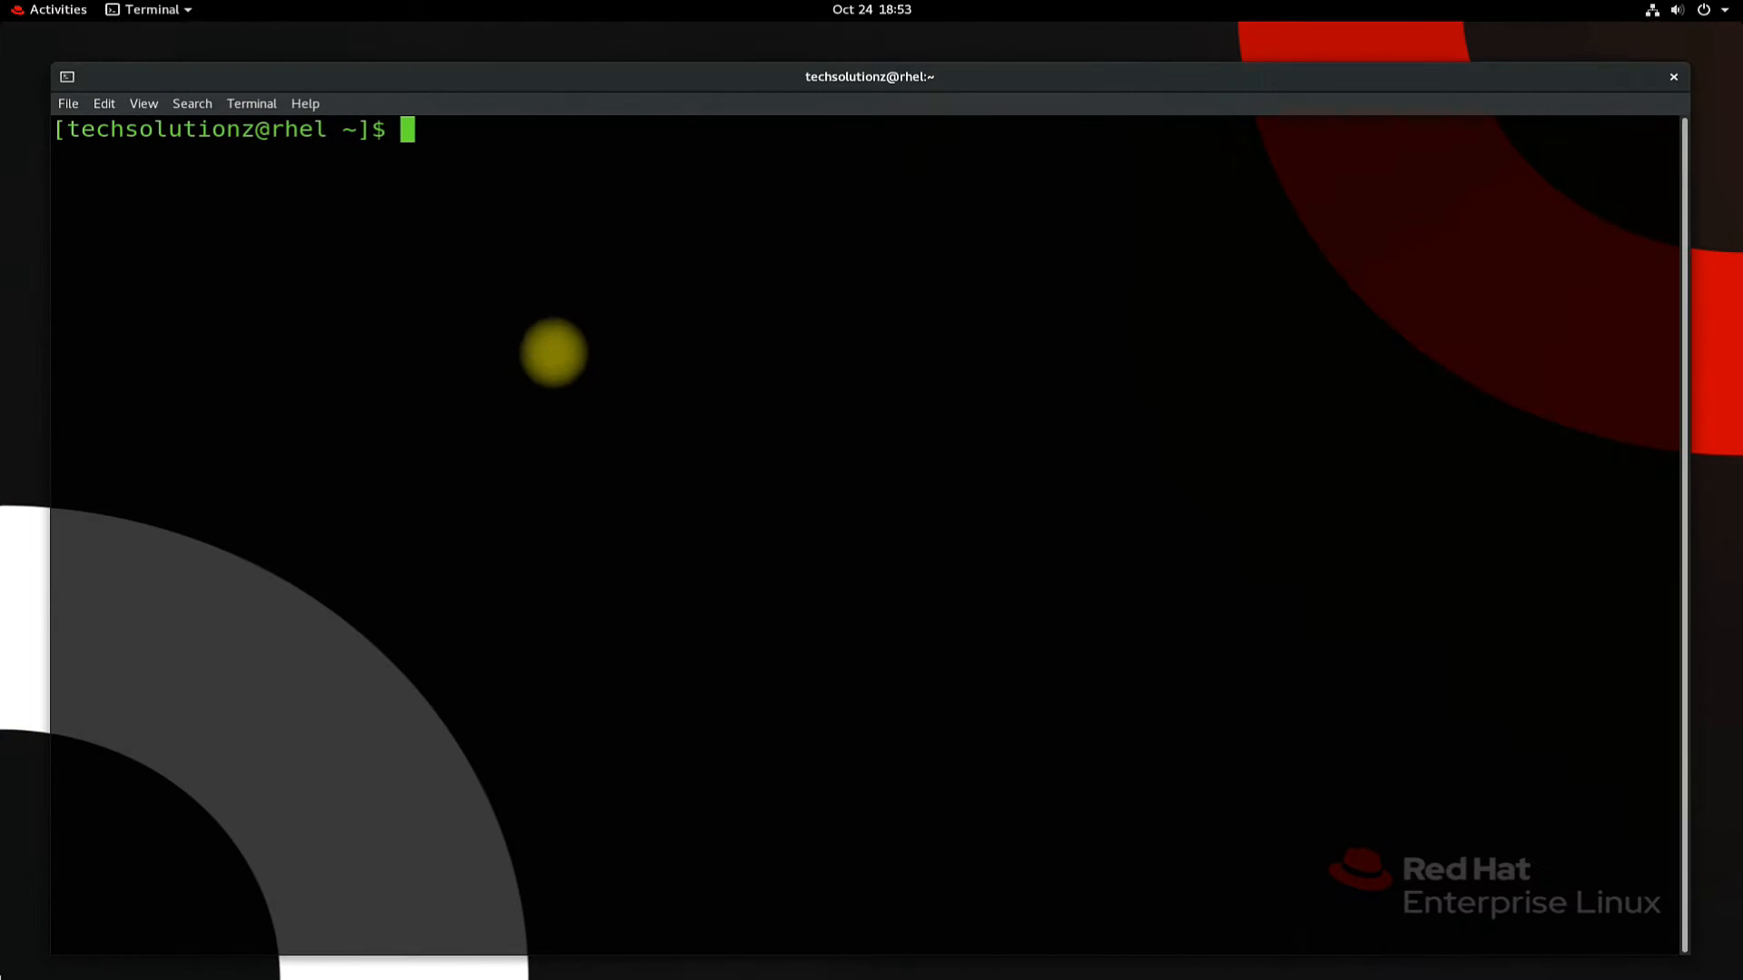
type("sudo")
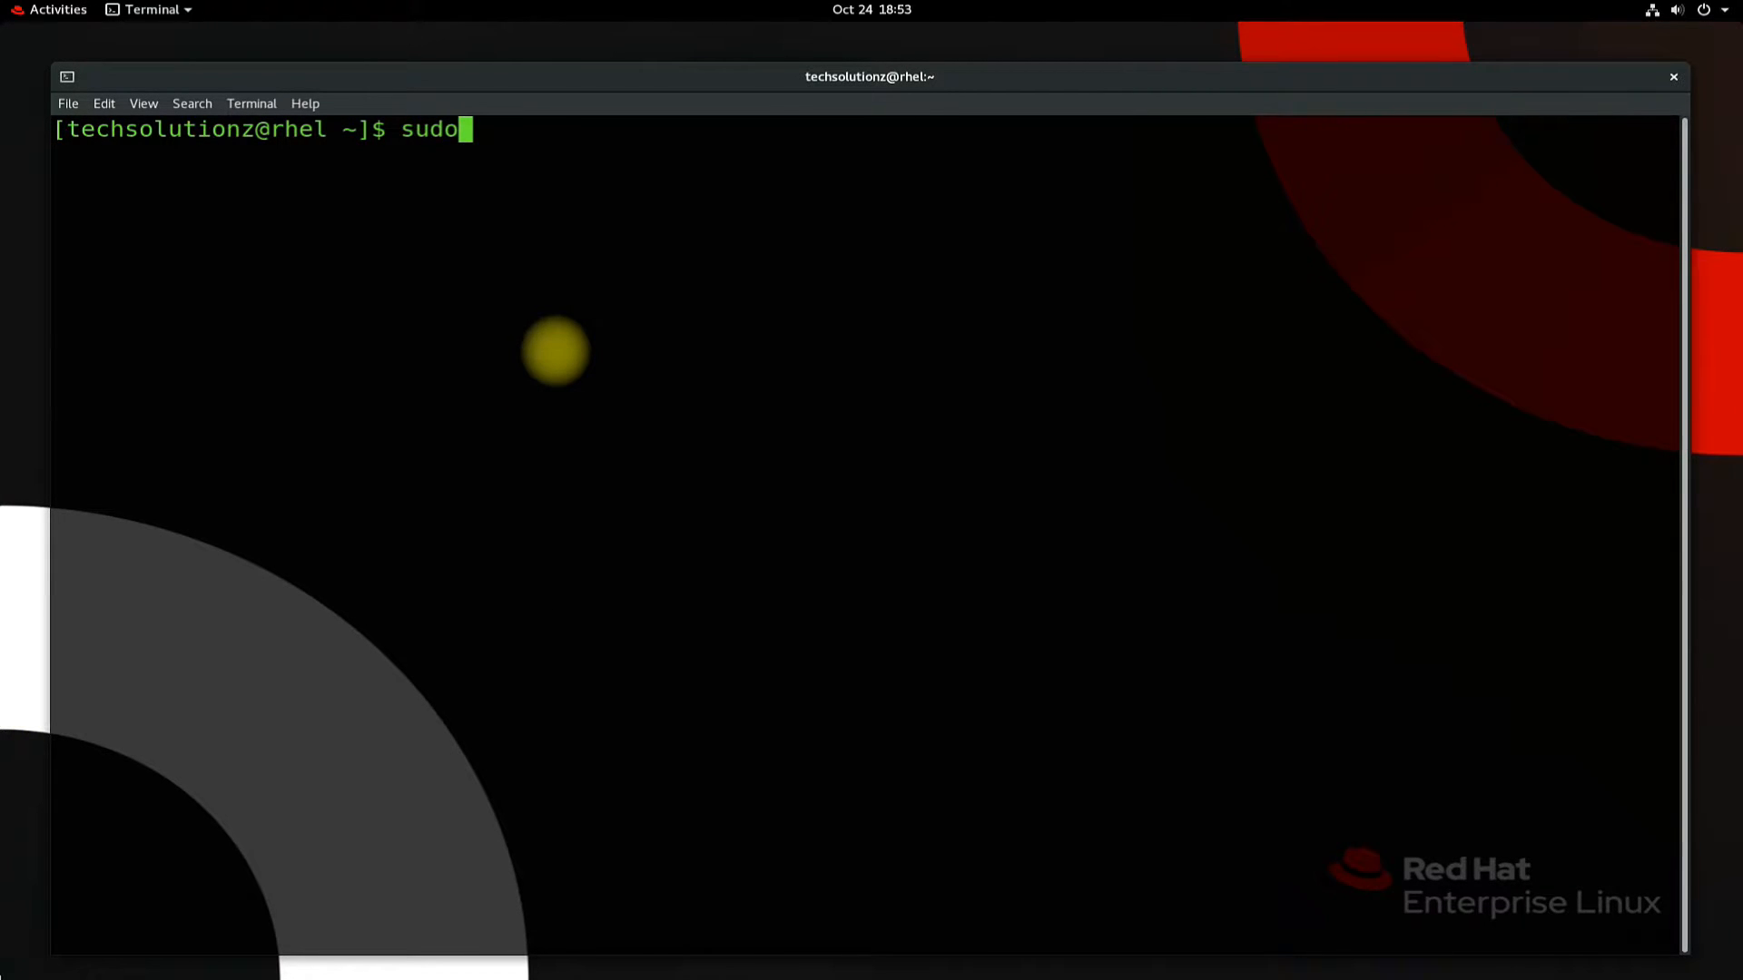
type("yum install https://dl.fedoraproject.org/pub/epel/epel-release-latest-8.noarch.rpm")
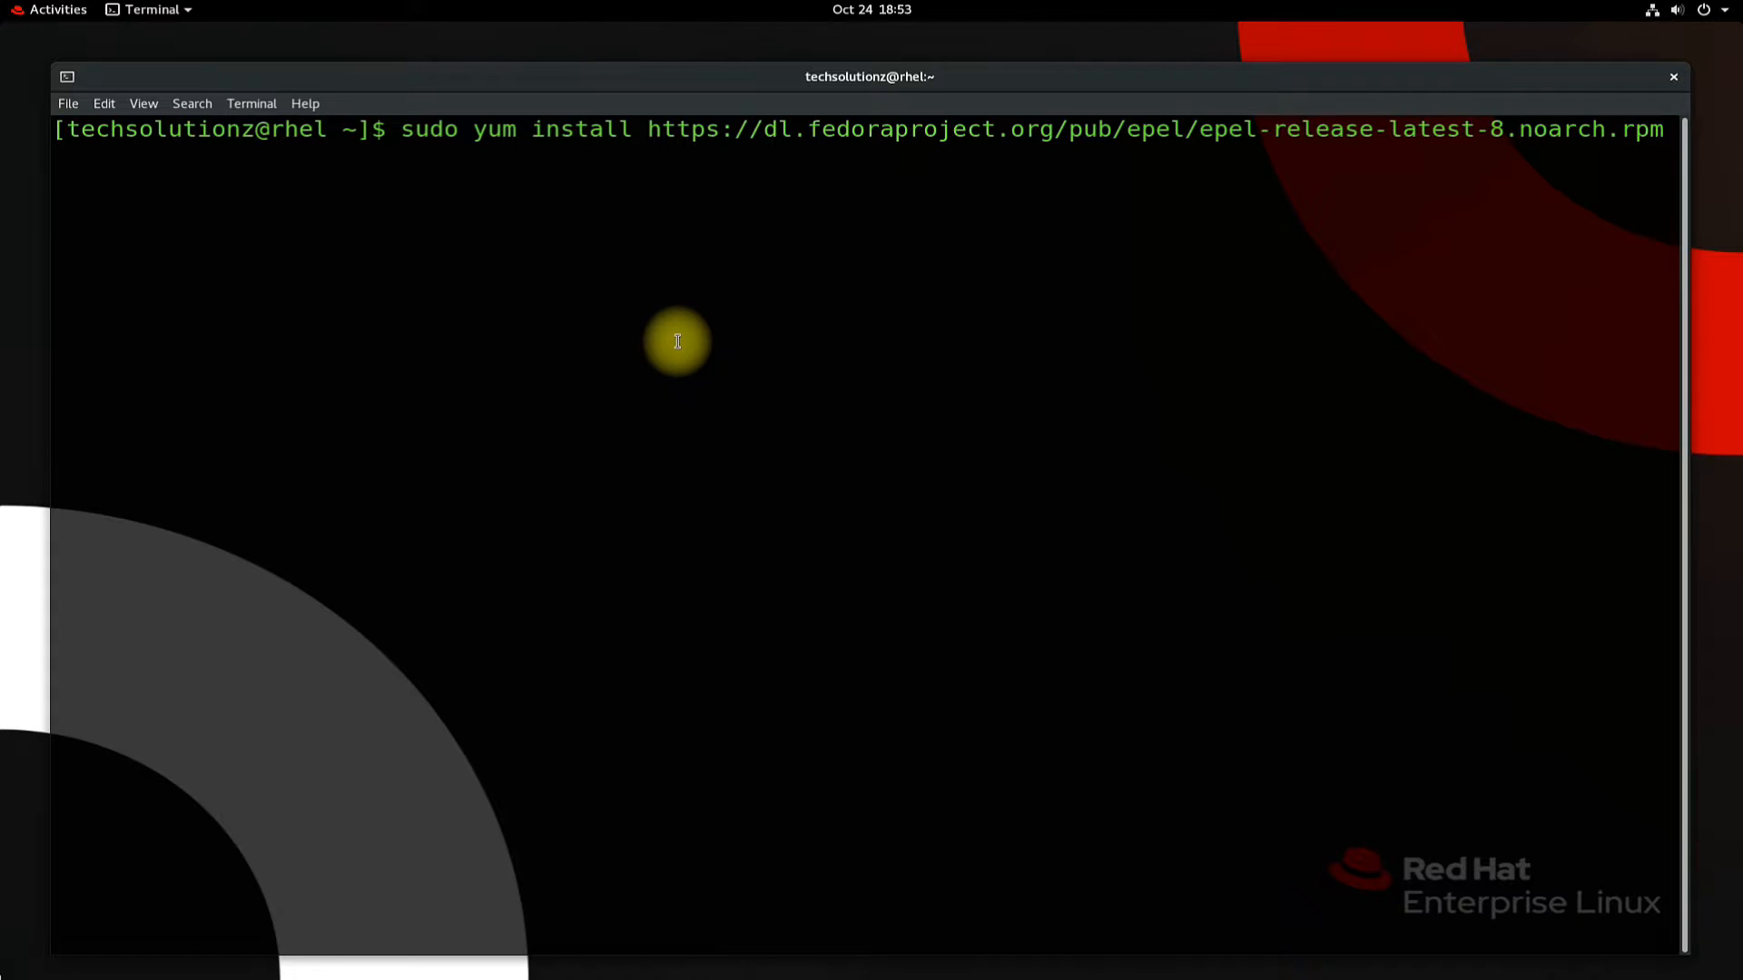
key("Return")
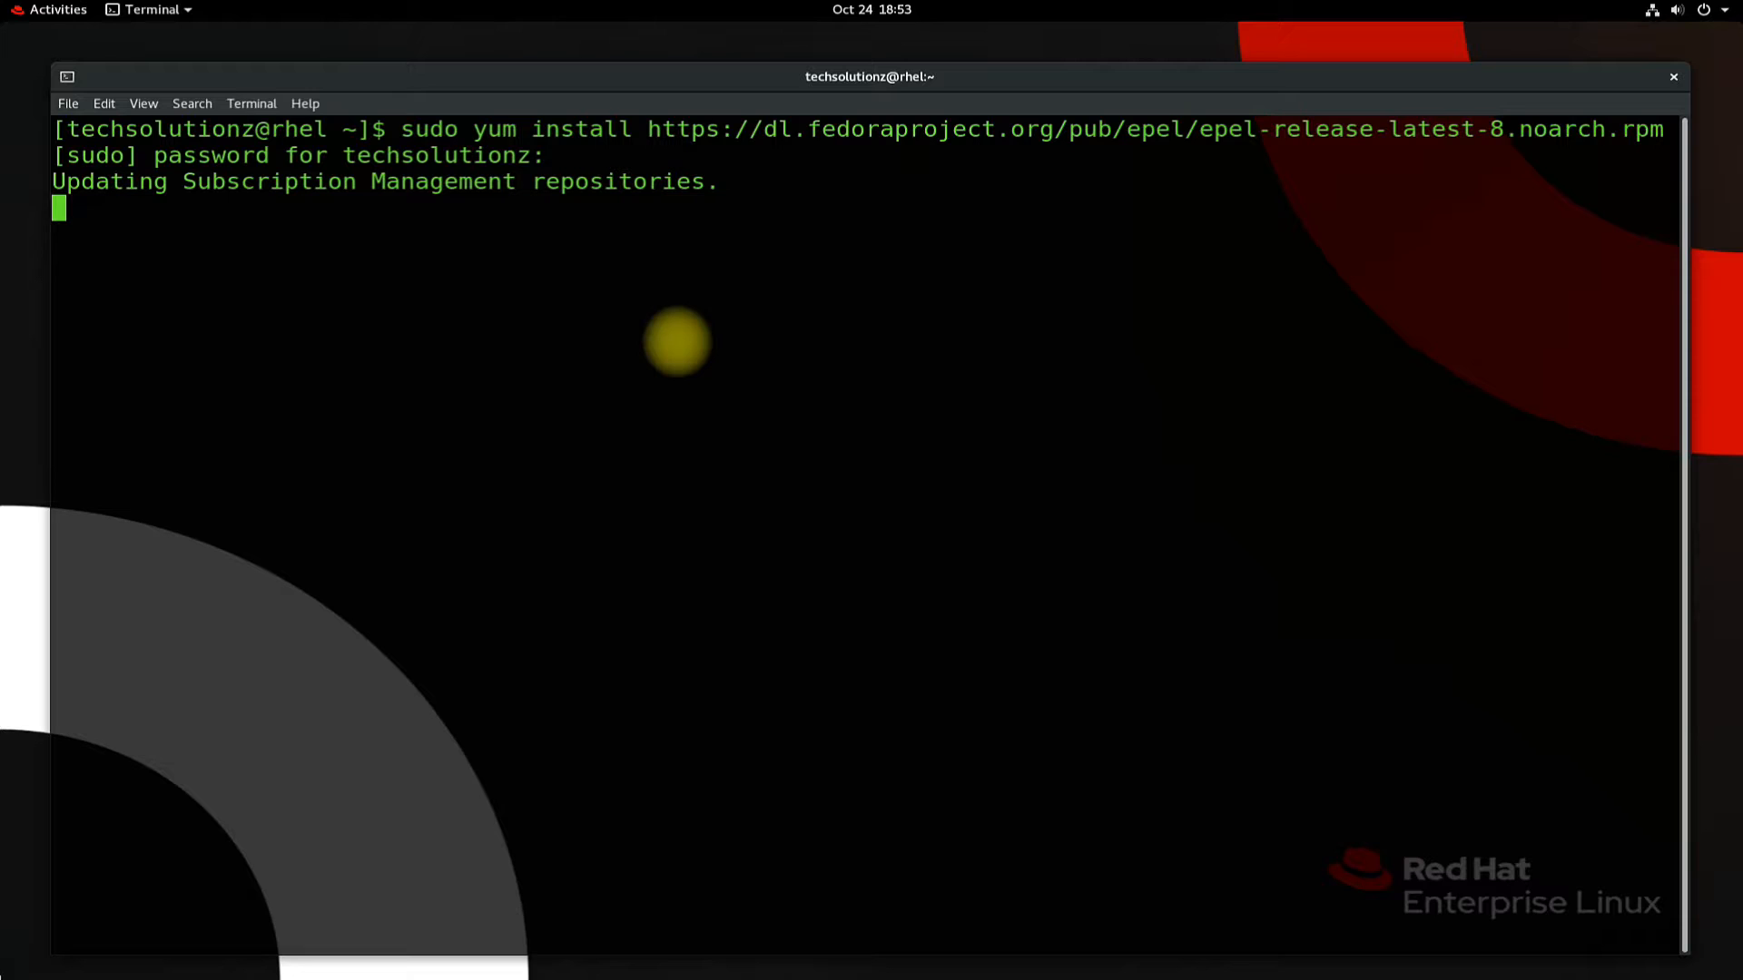
key("Return")
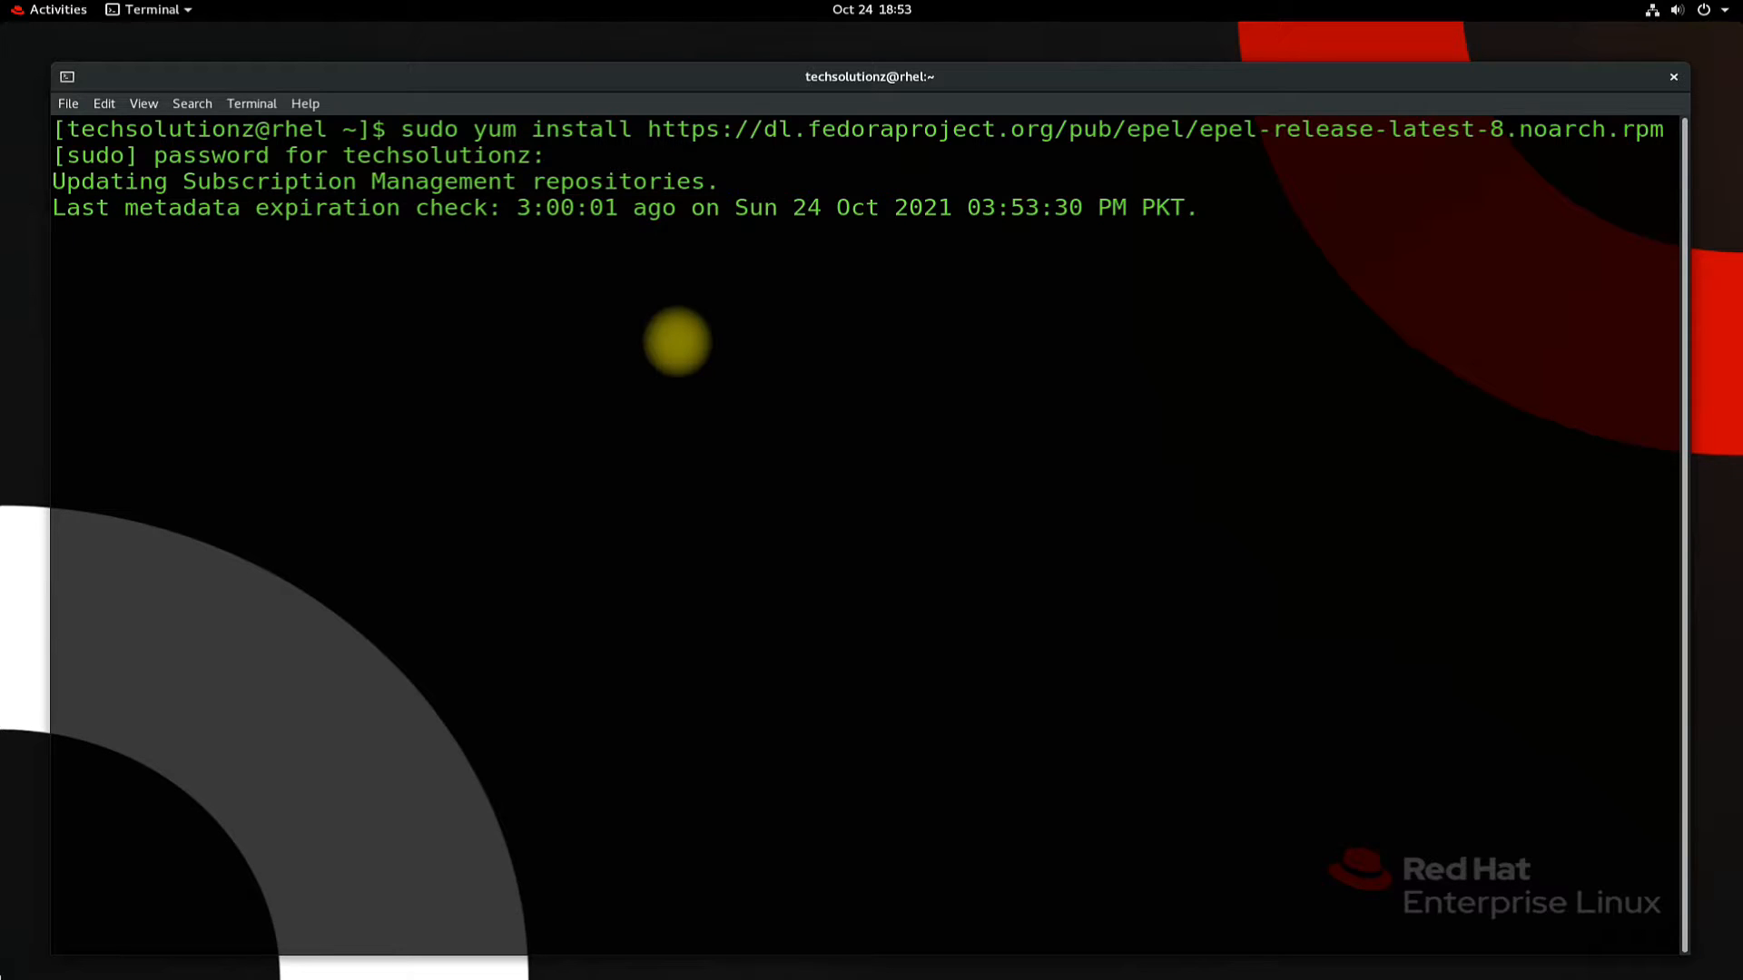
key("Return")
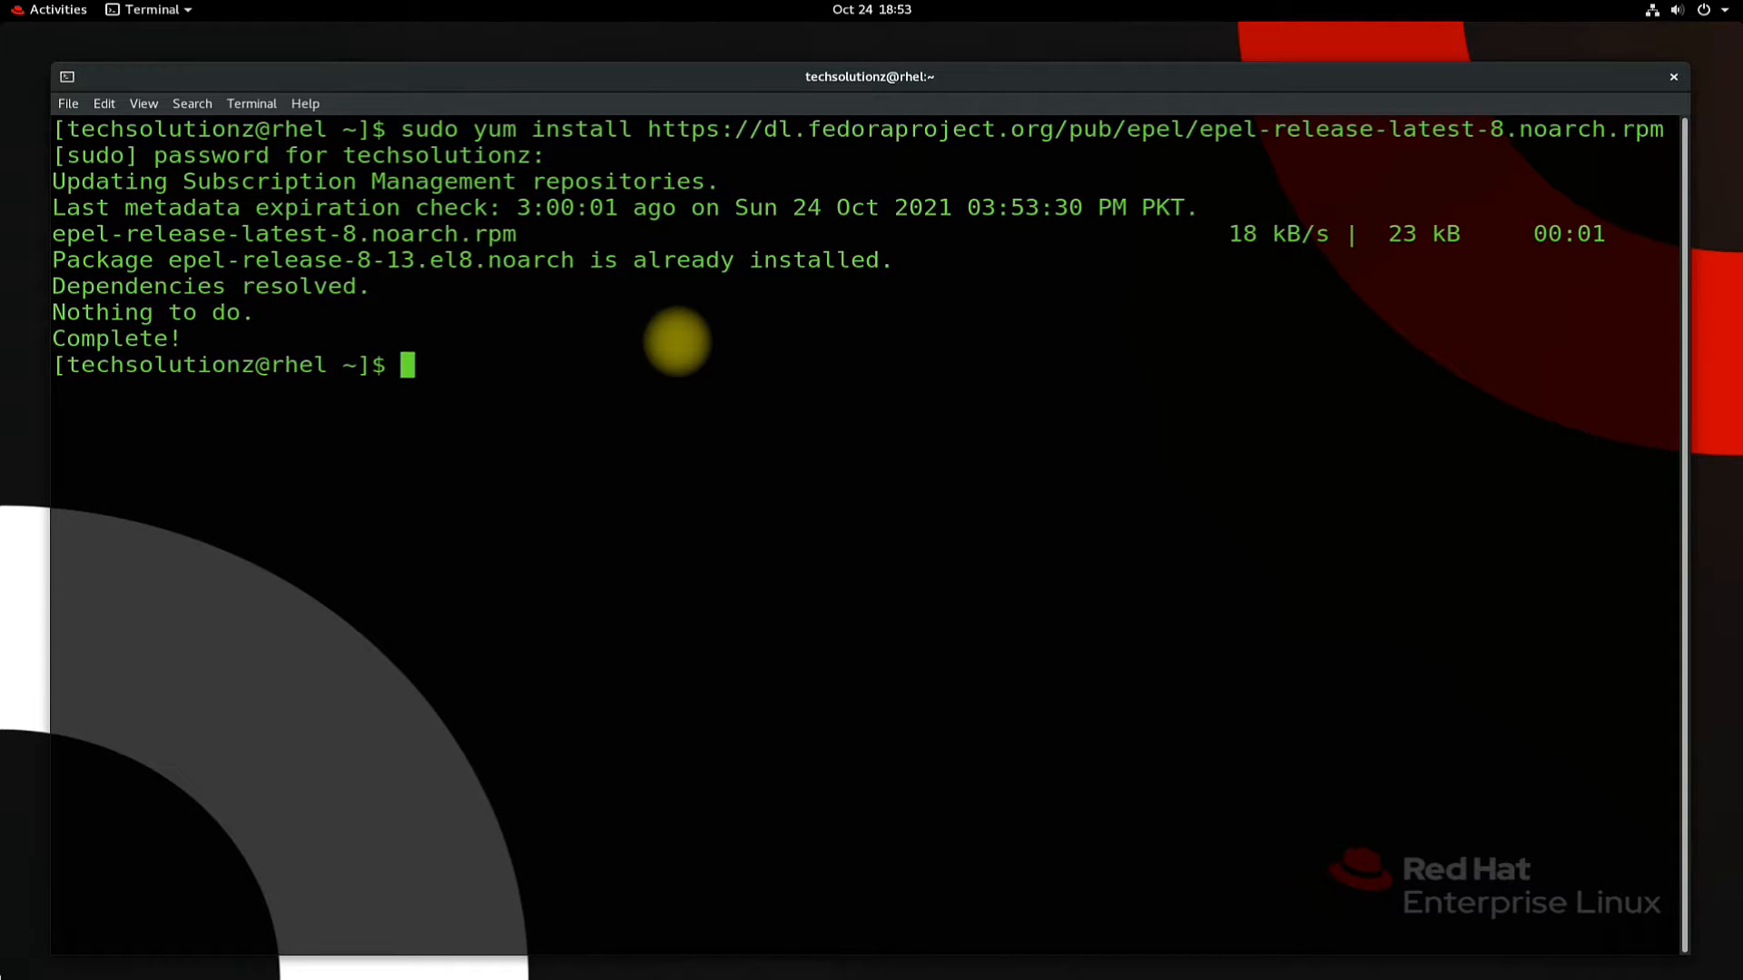
Sudo yum install rpmfusion-free-release-8 from download1.rpmfusion.org, confirming with Y
type("sudo yum install https://download1.rpmfusion.org/free/el/rpmfusion-free-release-8.noarch.rpm")
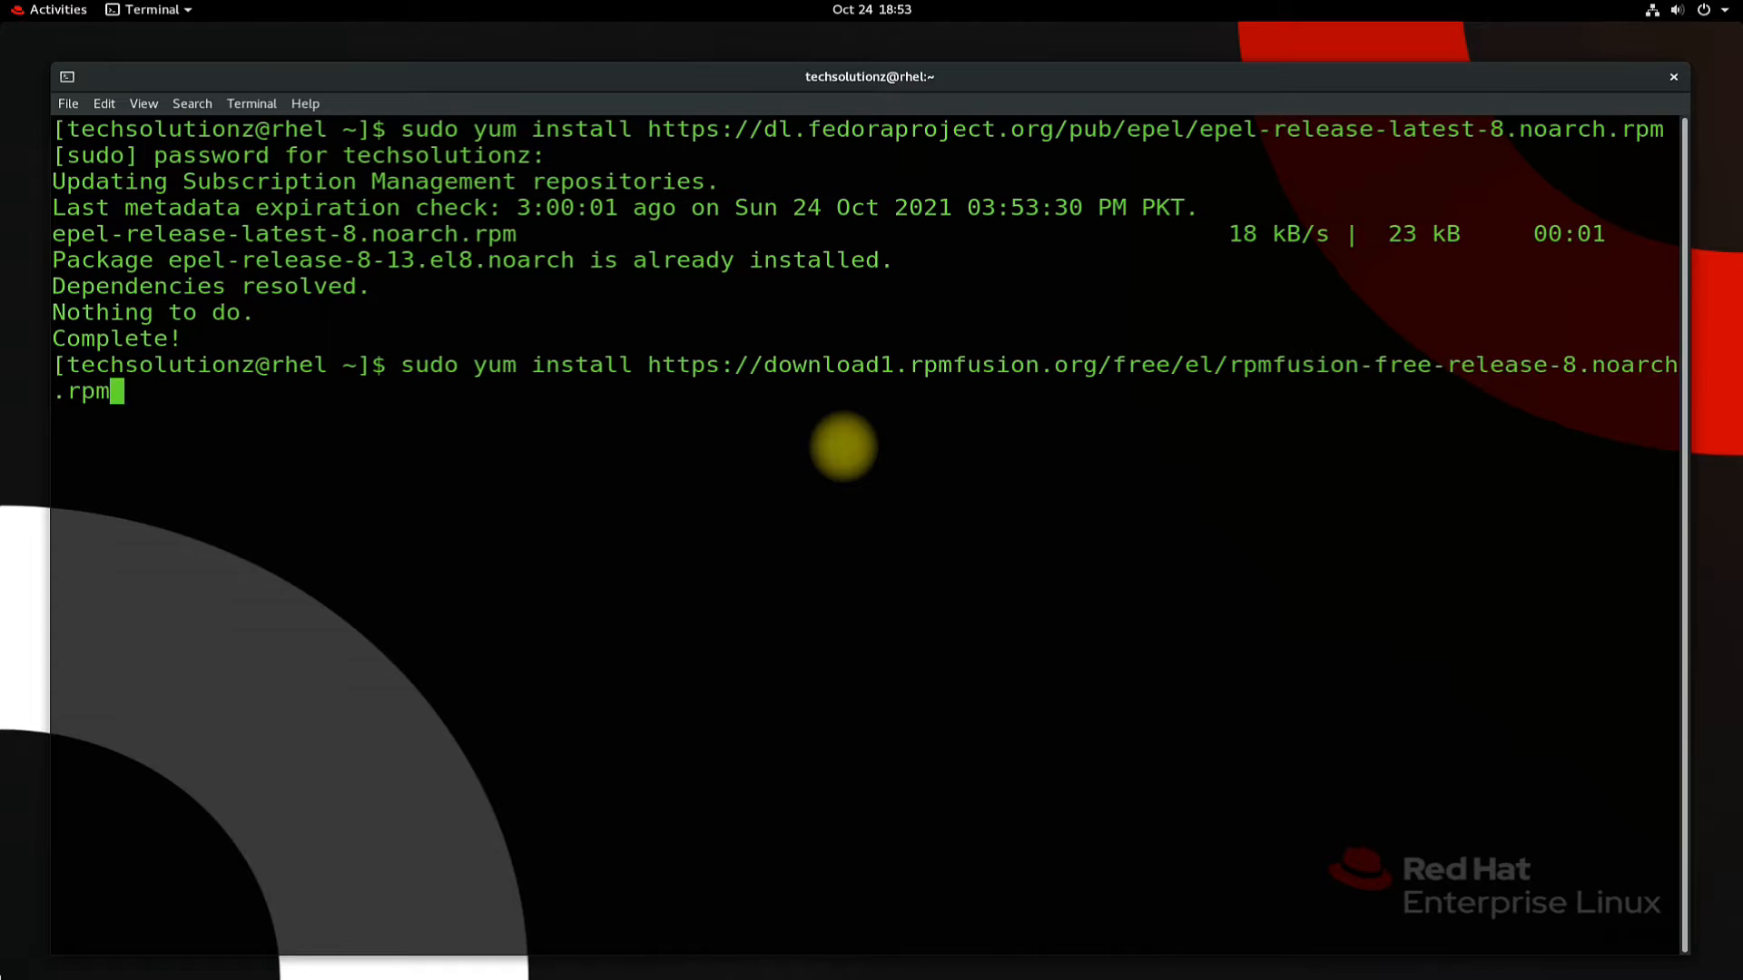
key("Return")
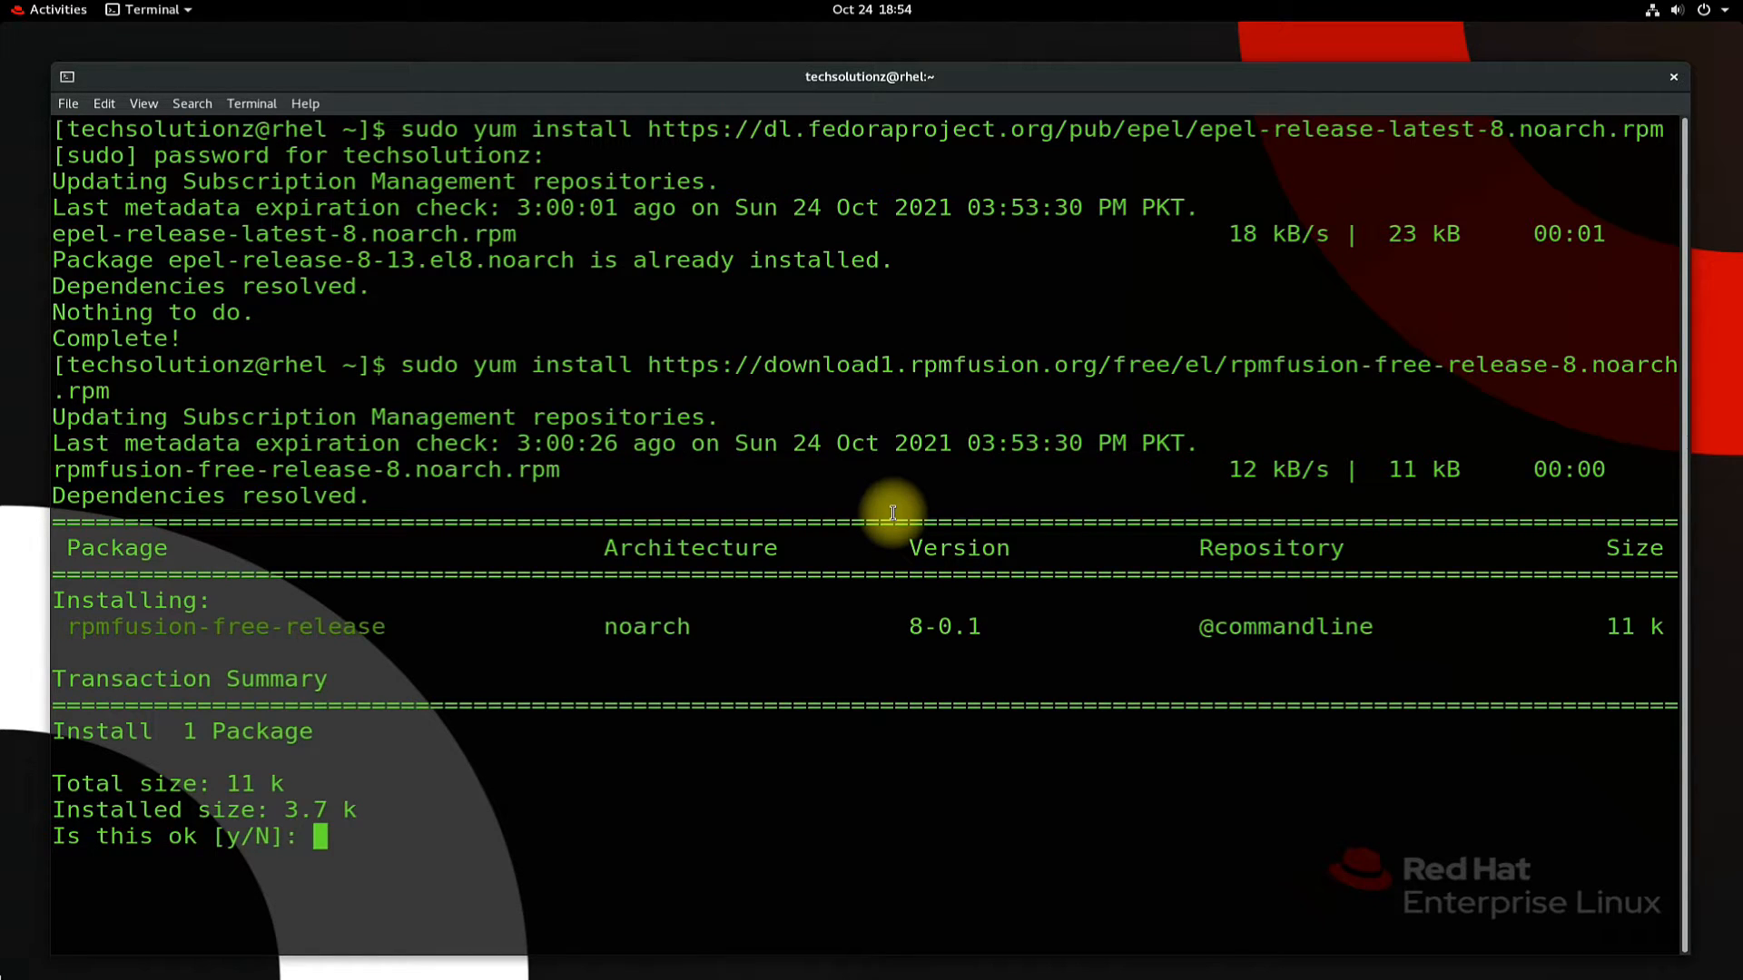
type("Y")
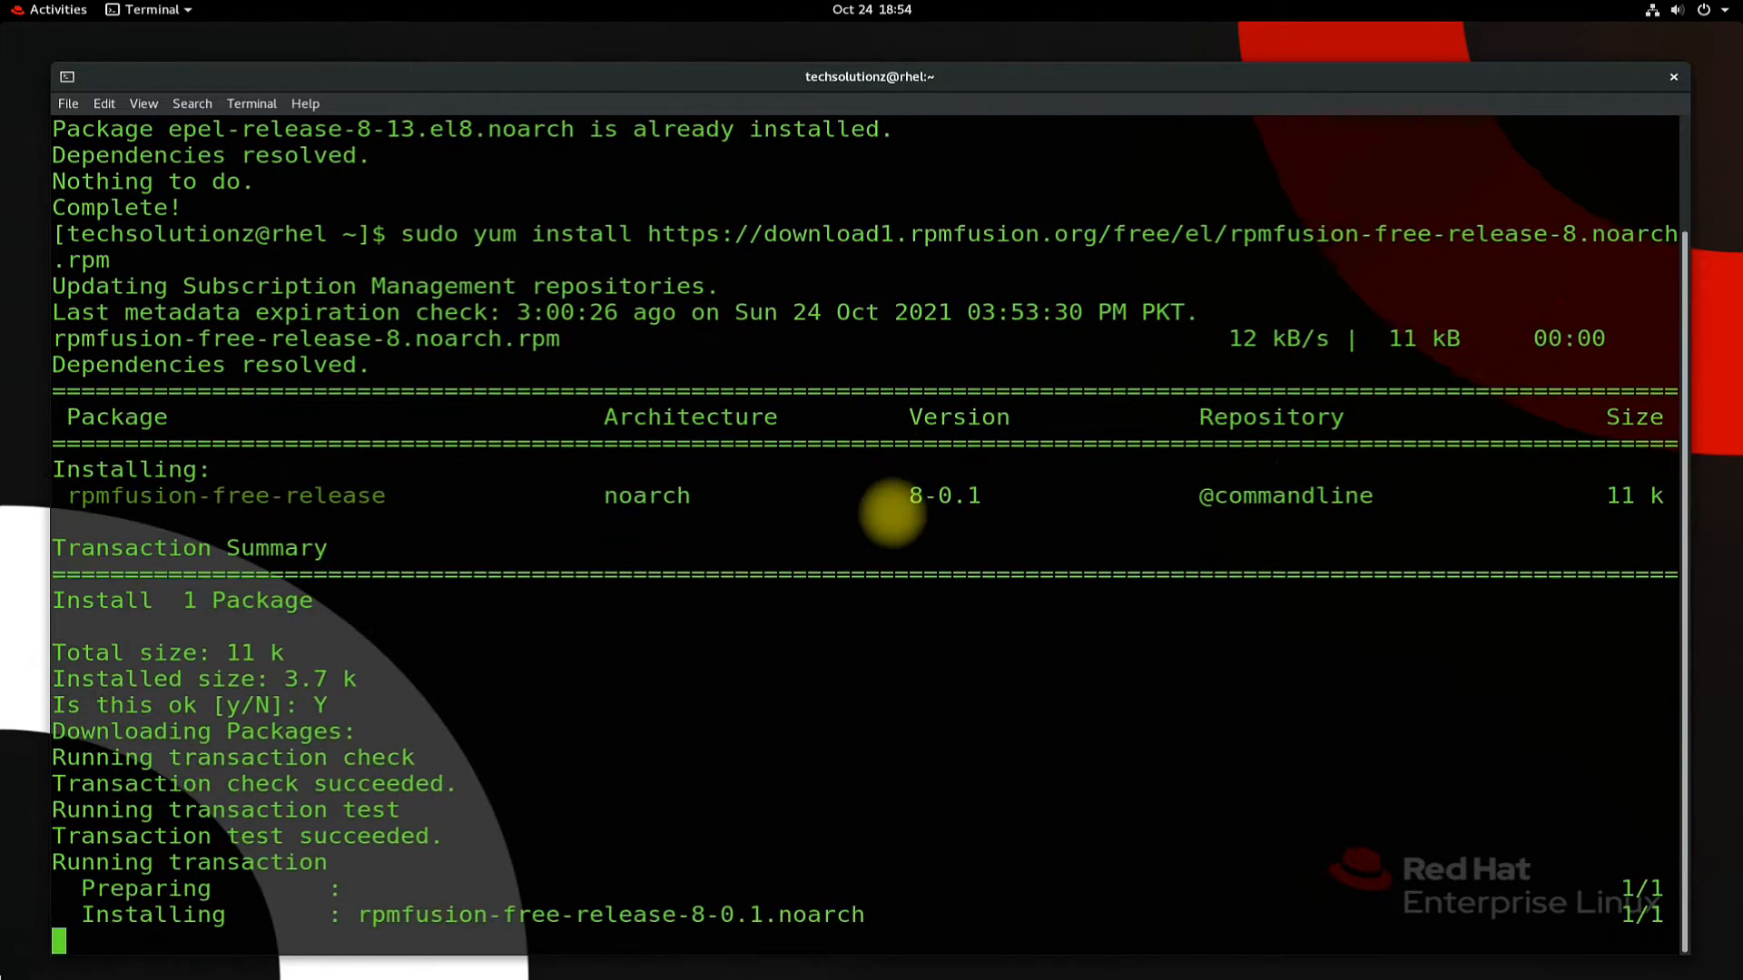
scroll("down", 3)
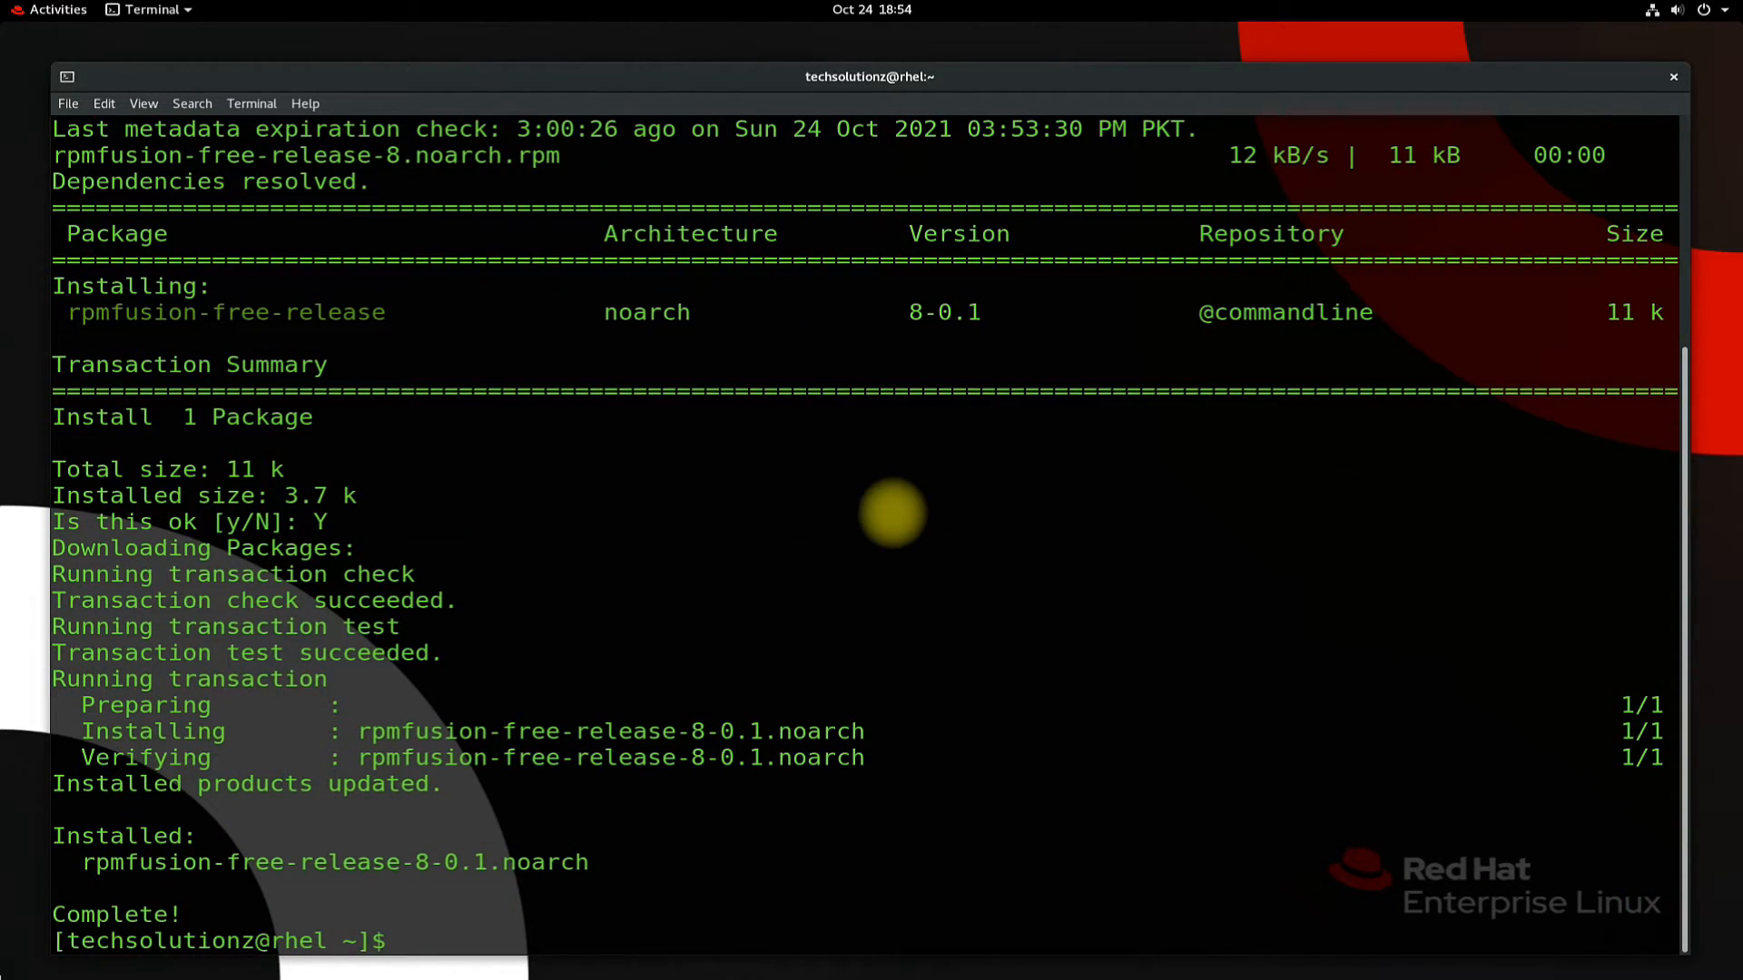
Run sudo yum install vlc, answering Y to the transaction and the GPG key import
type("s")
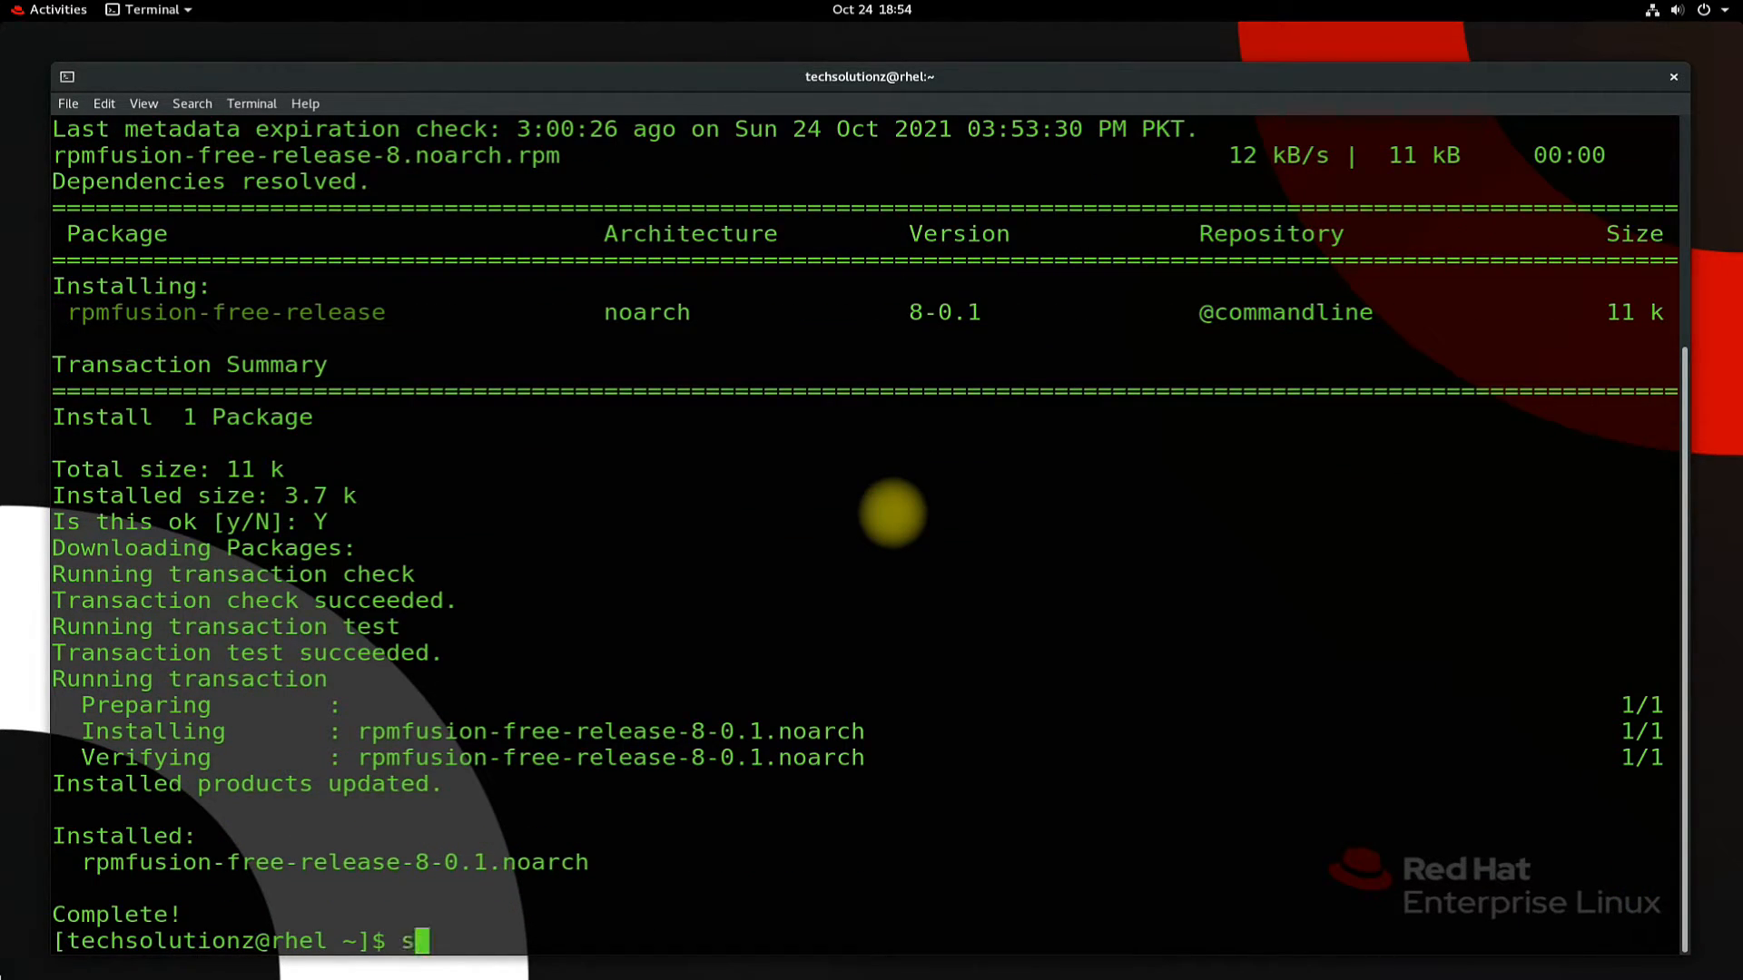
type("udo yum")
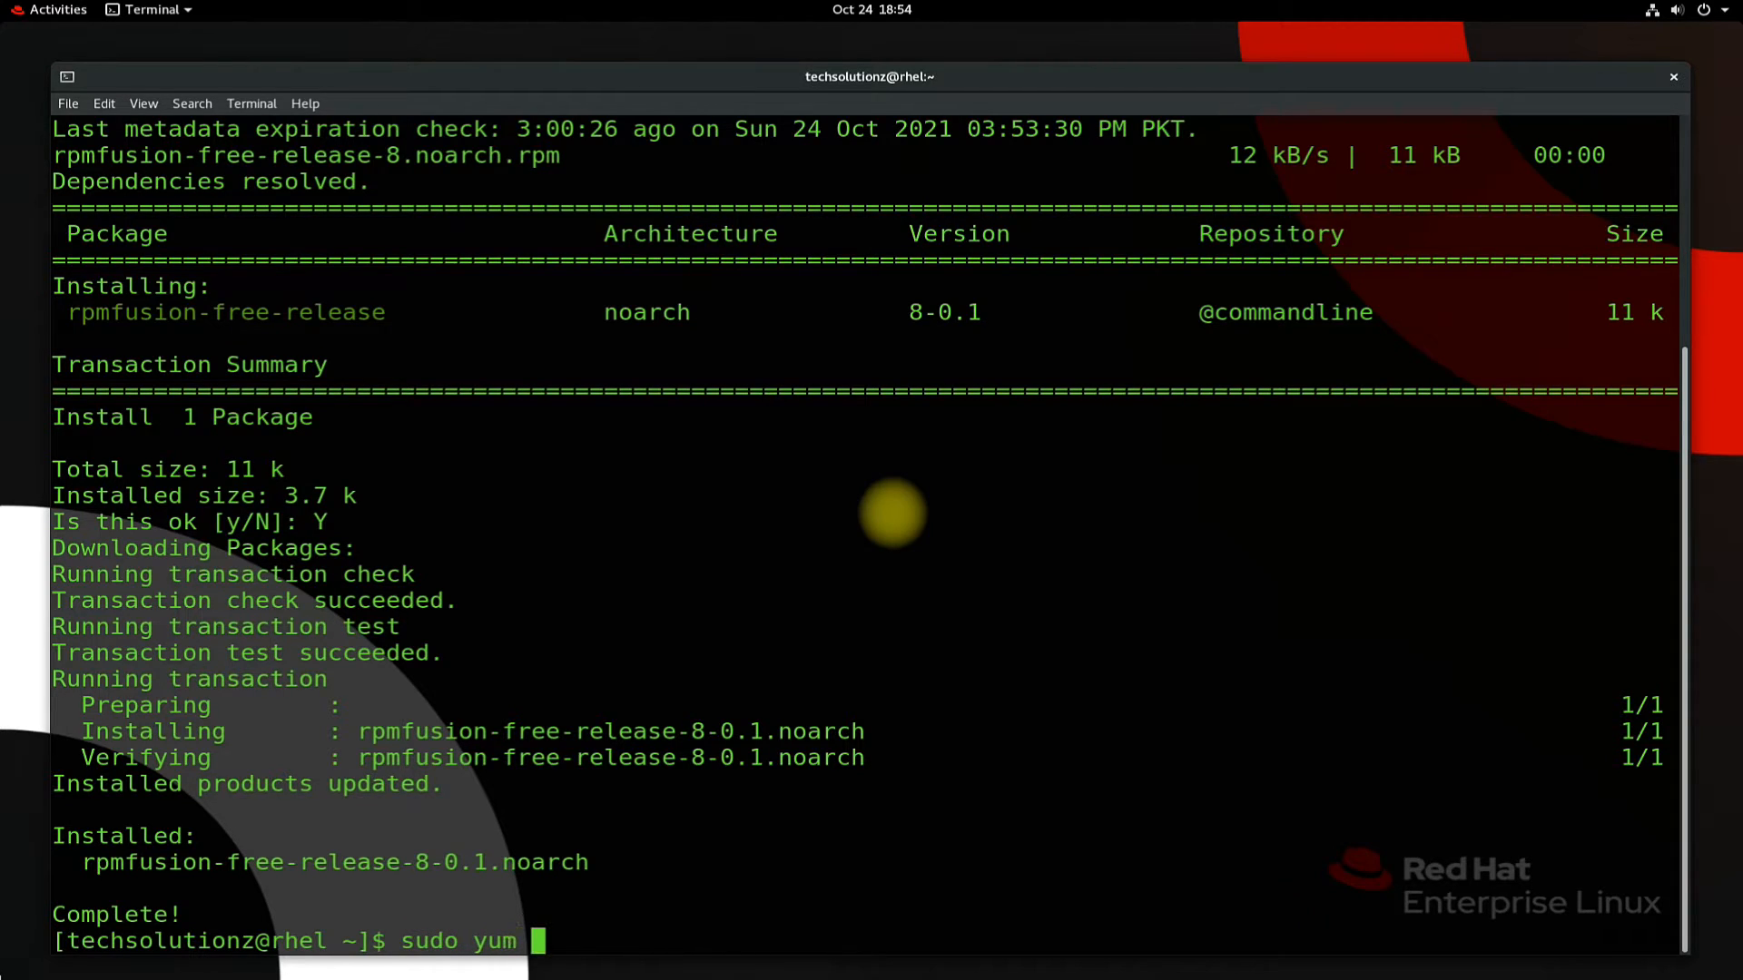
type("install vlc")
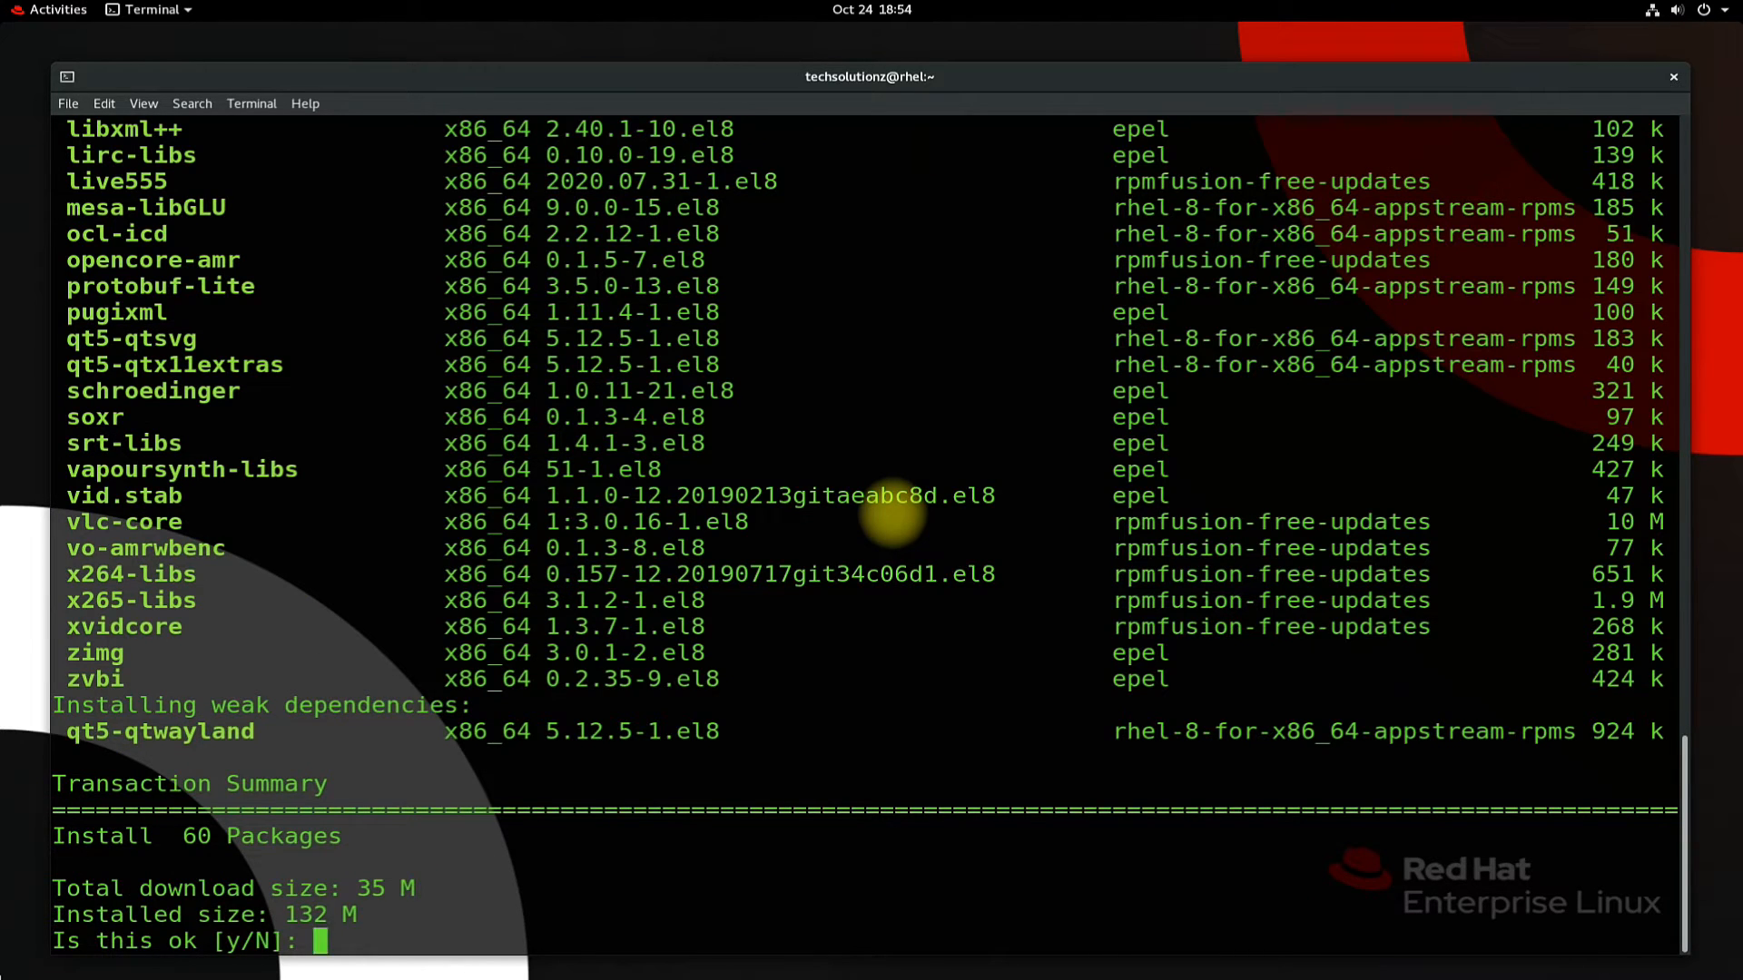
type("Y")
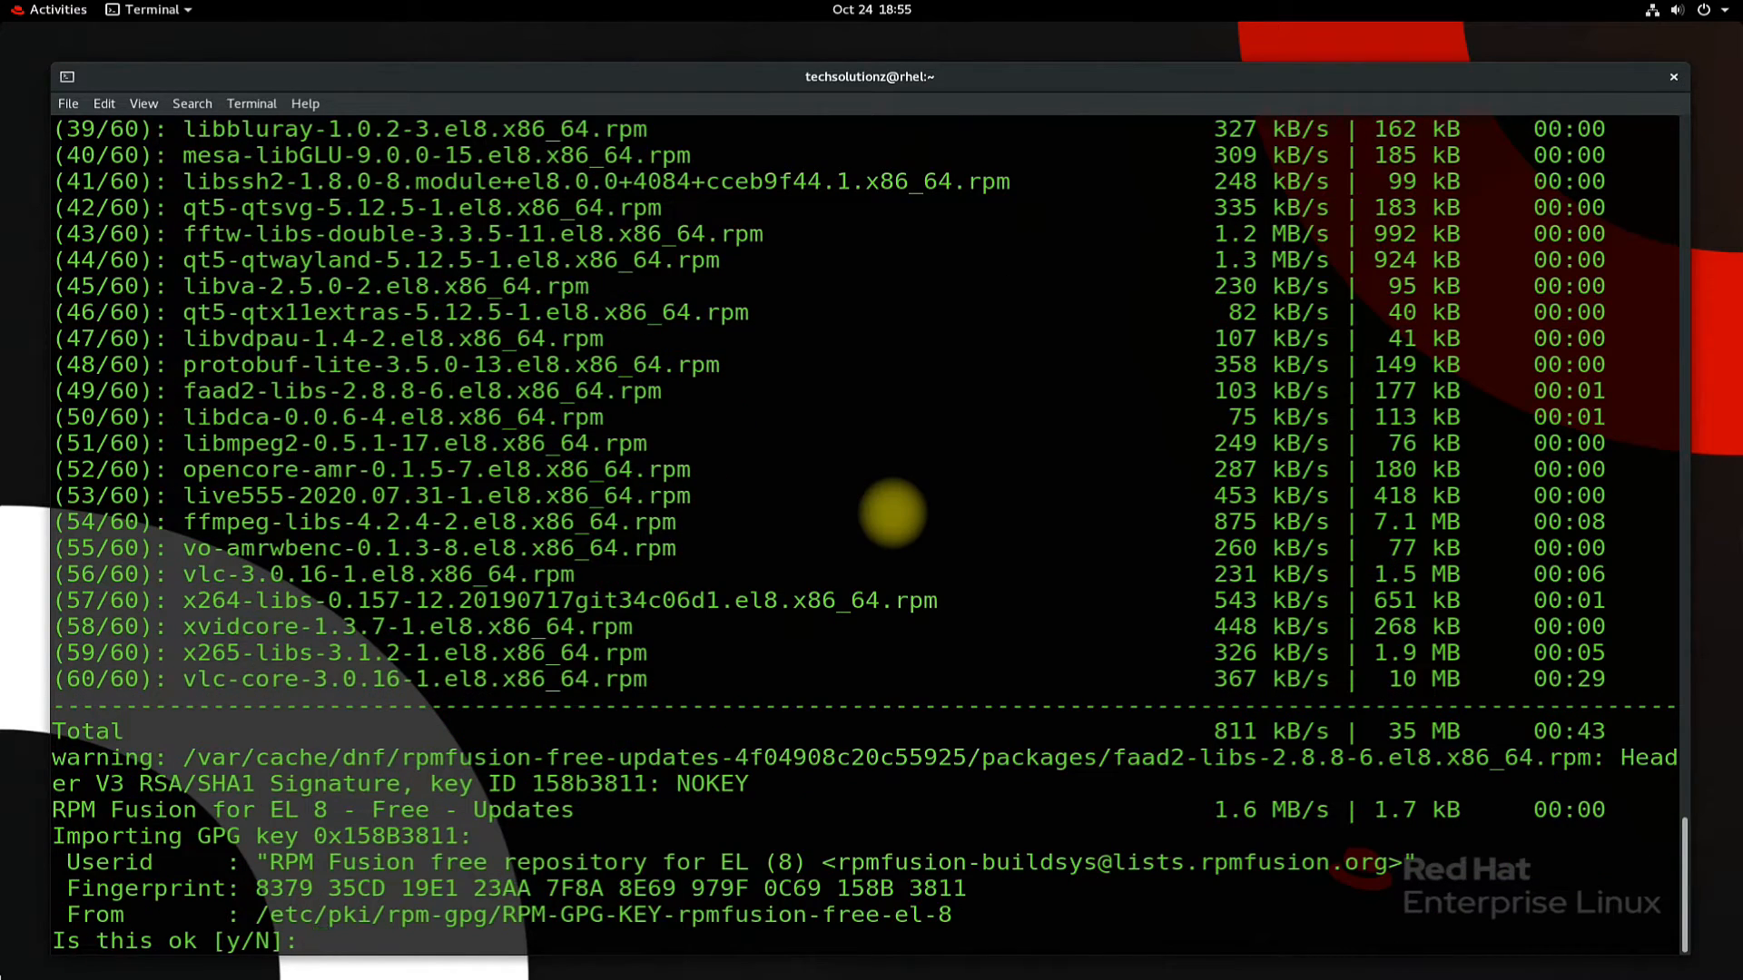
type("Y")
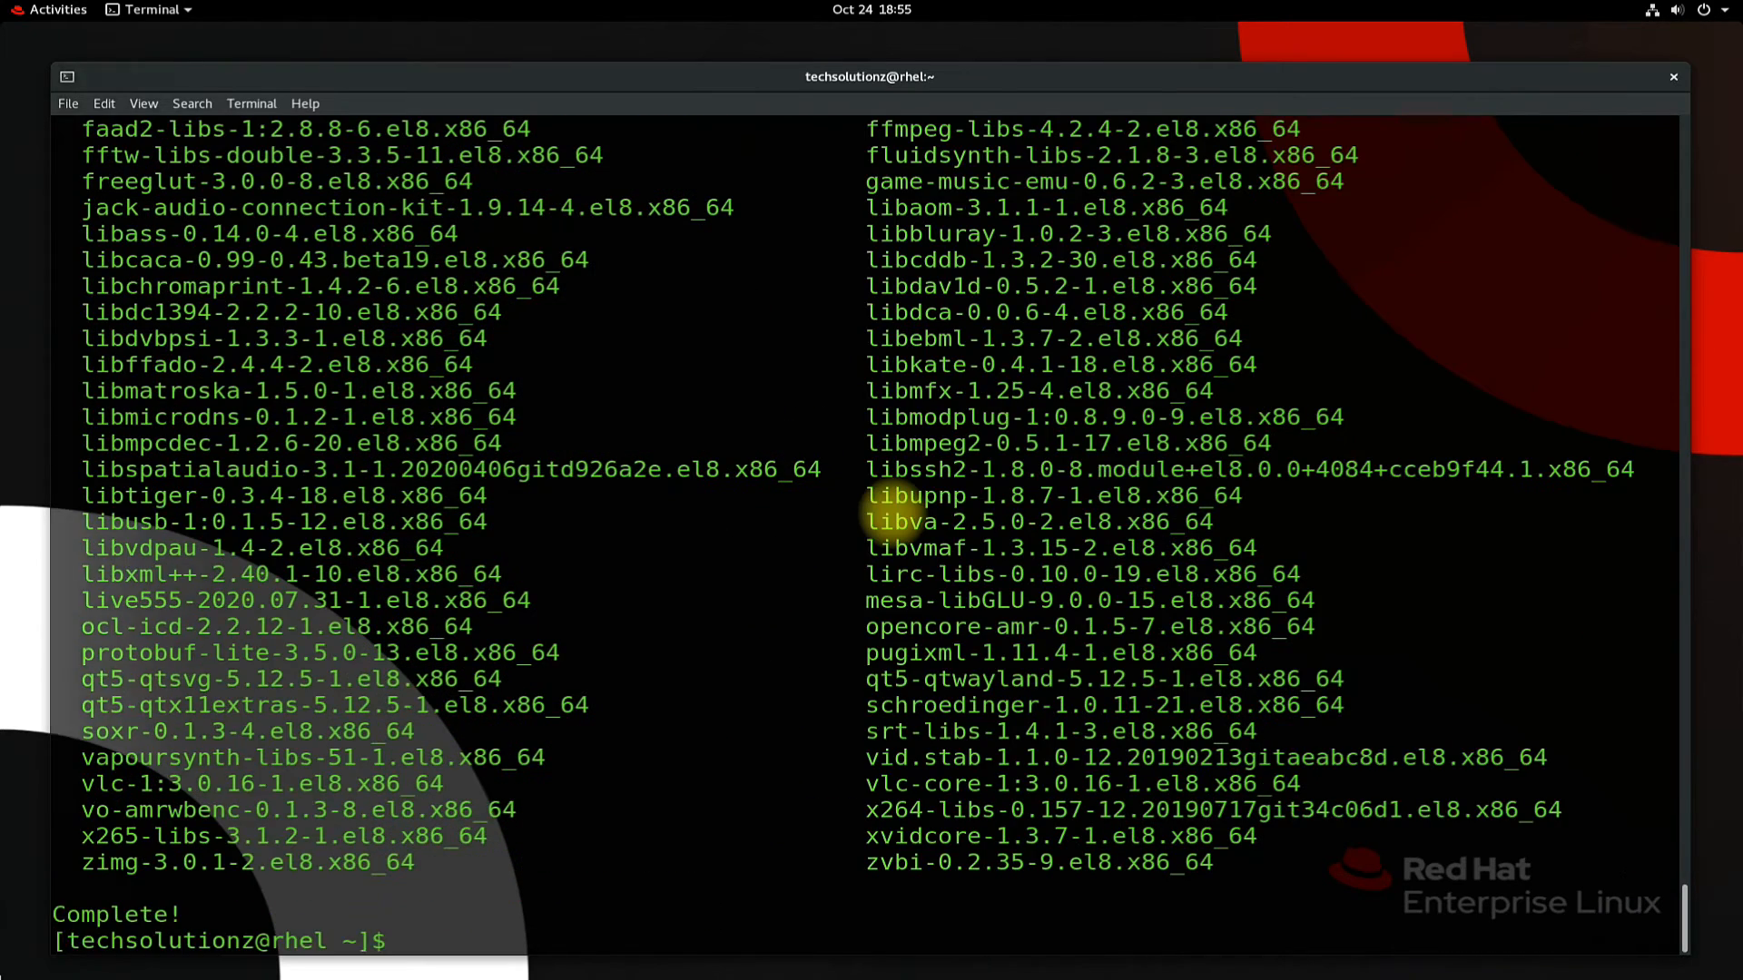
Launch VLC from Show Applications, accept the privacy notice, and show About (3.0.16 Vetinari)
left_click(55, 10)
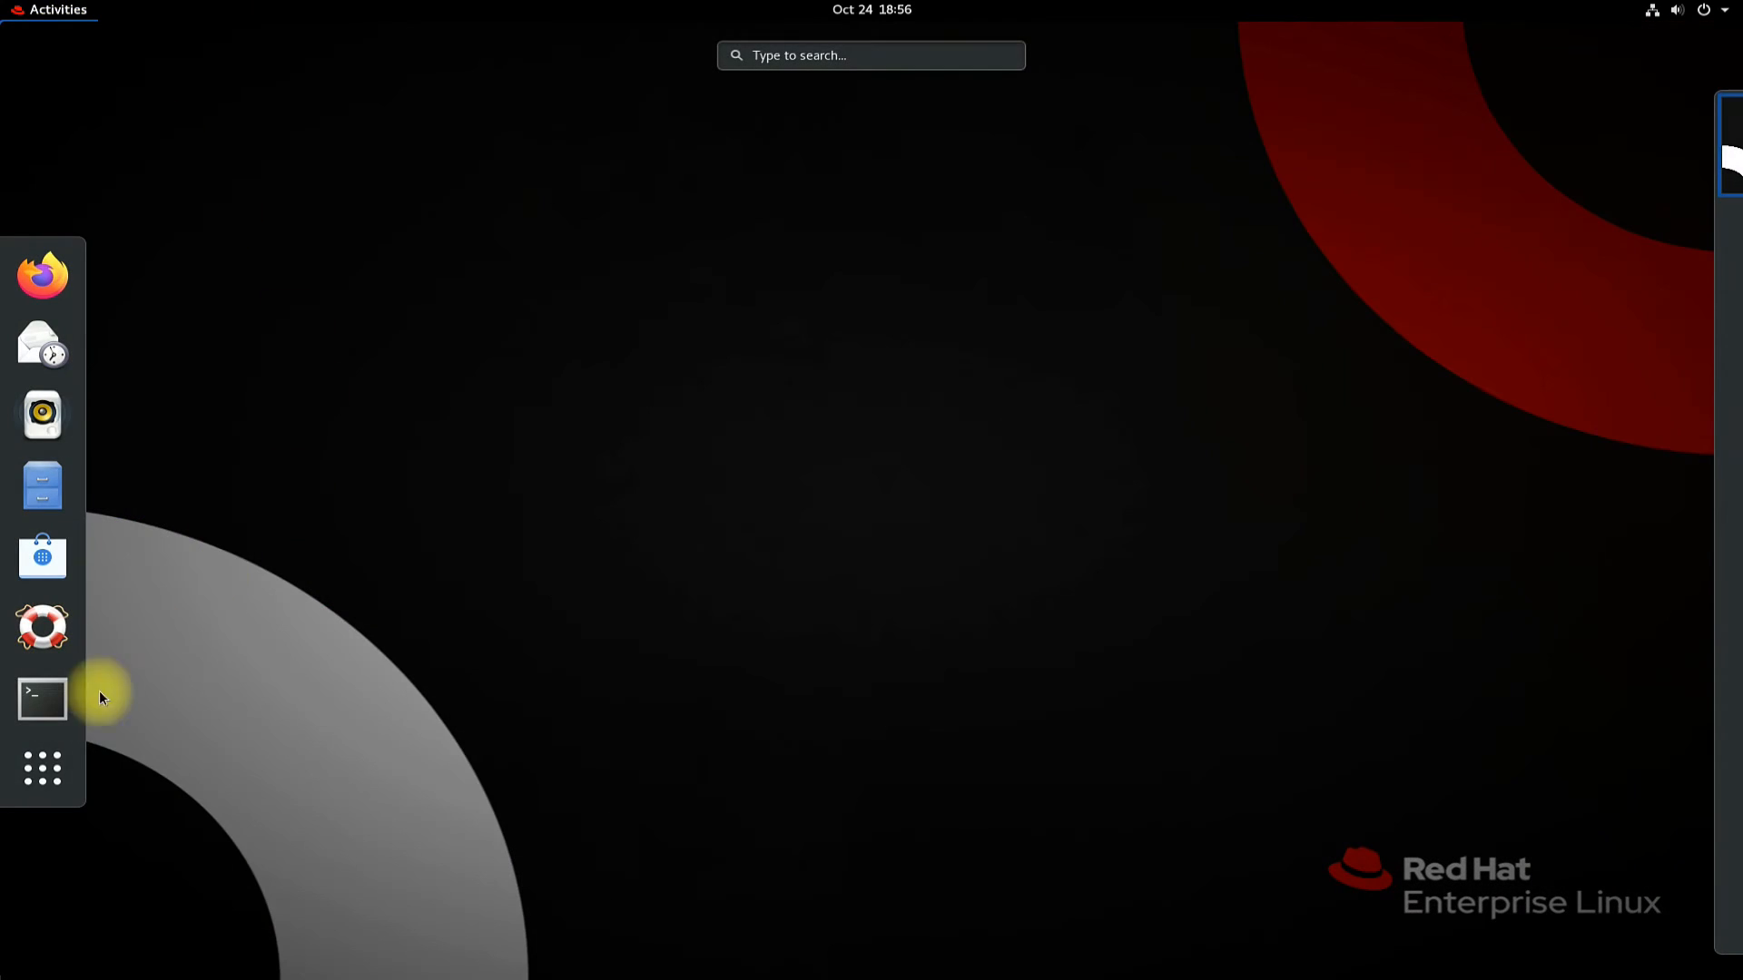
left_click(42, 768)
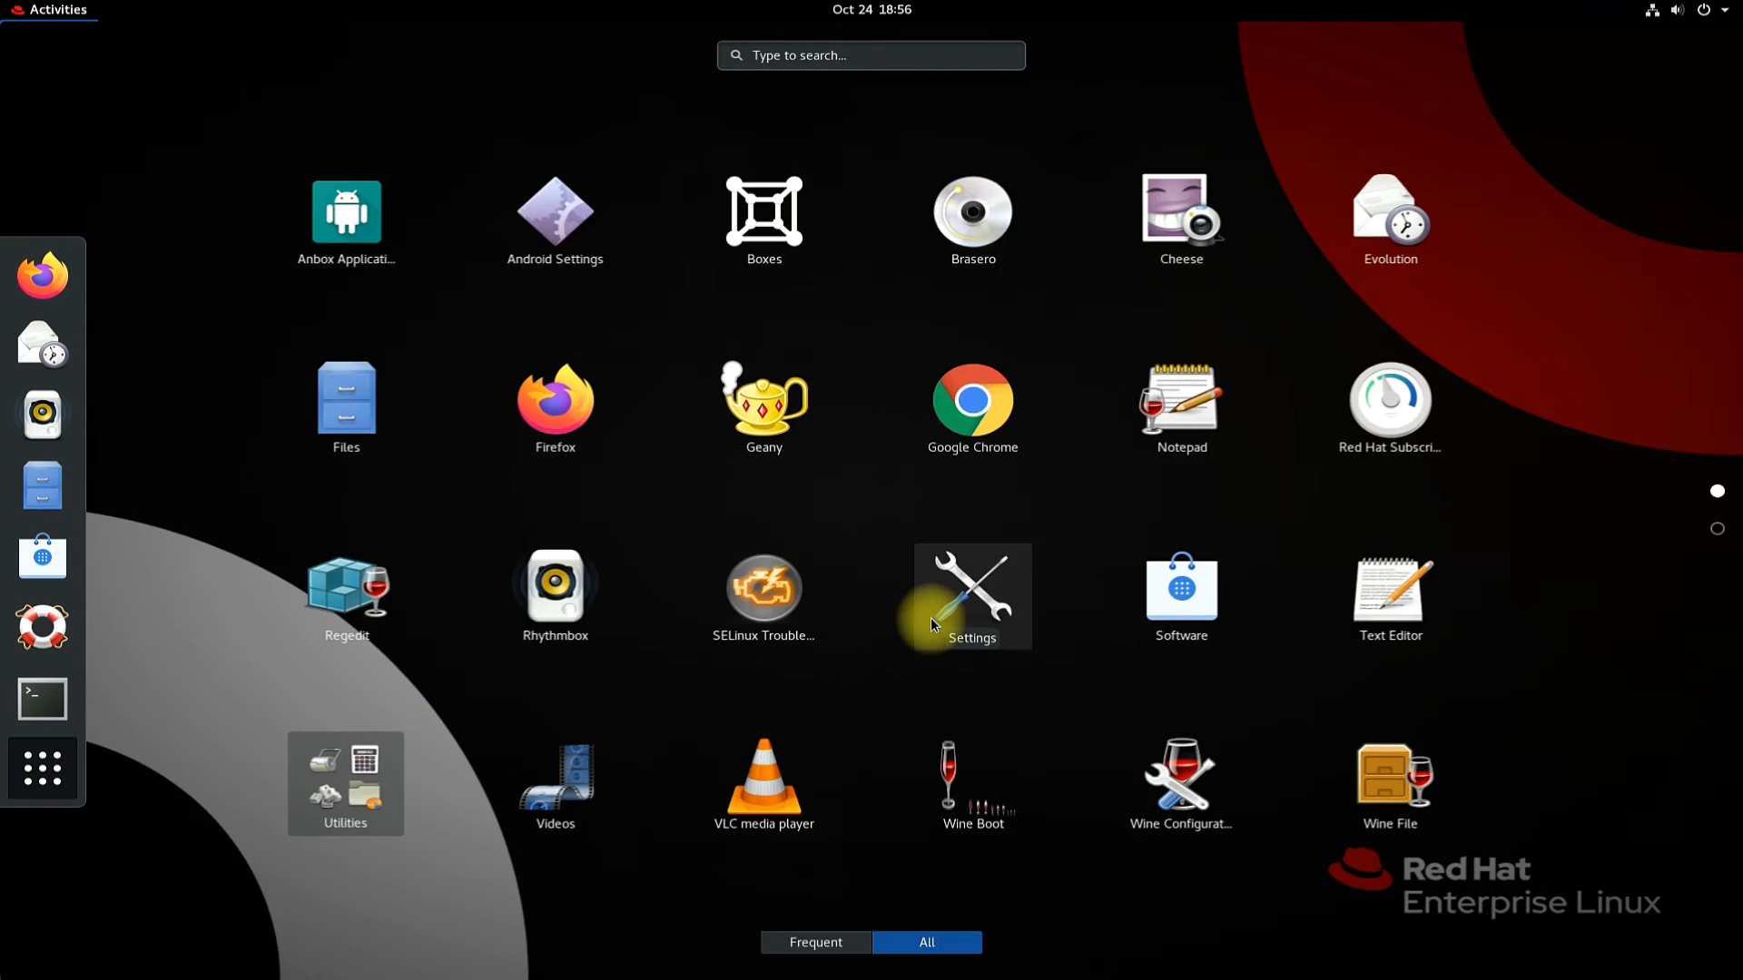
mouse_move(764, 783)
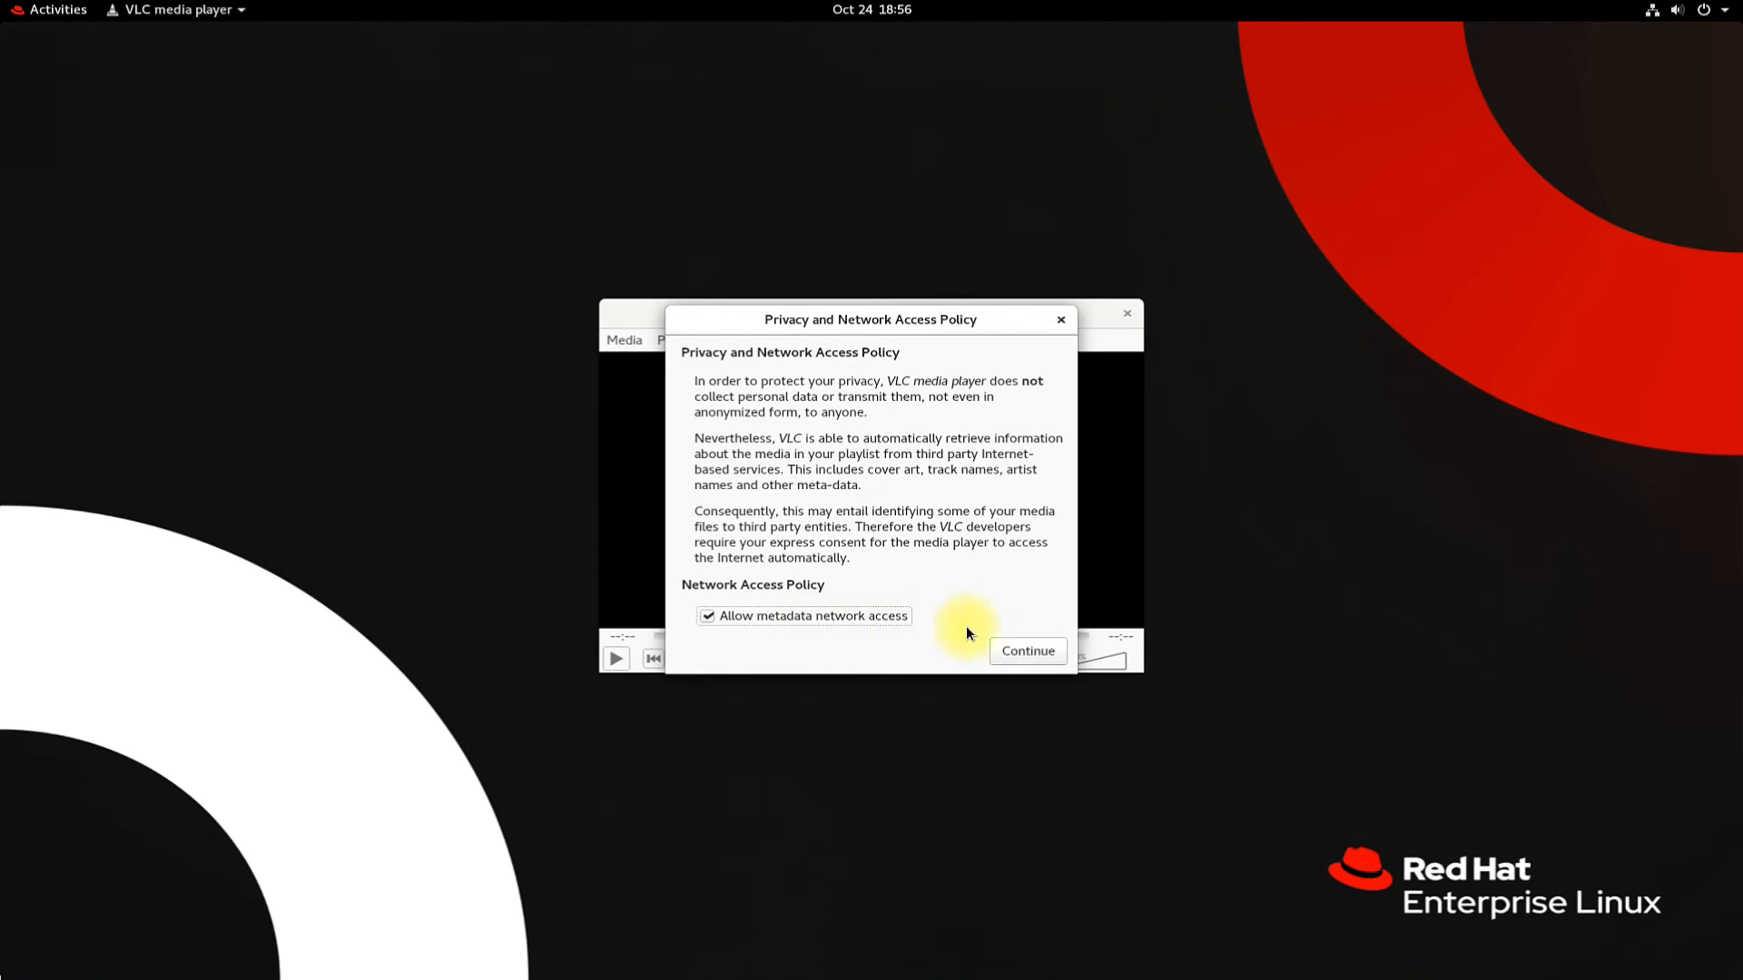
left_click(1025, 650)
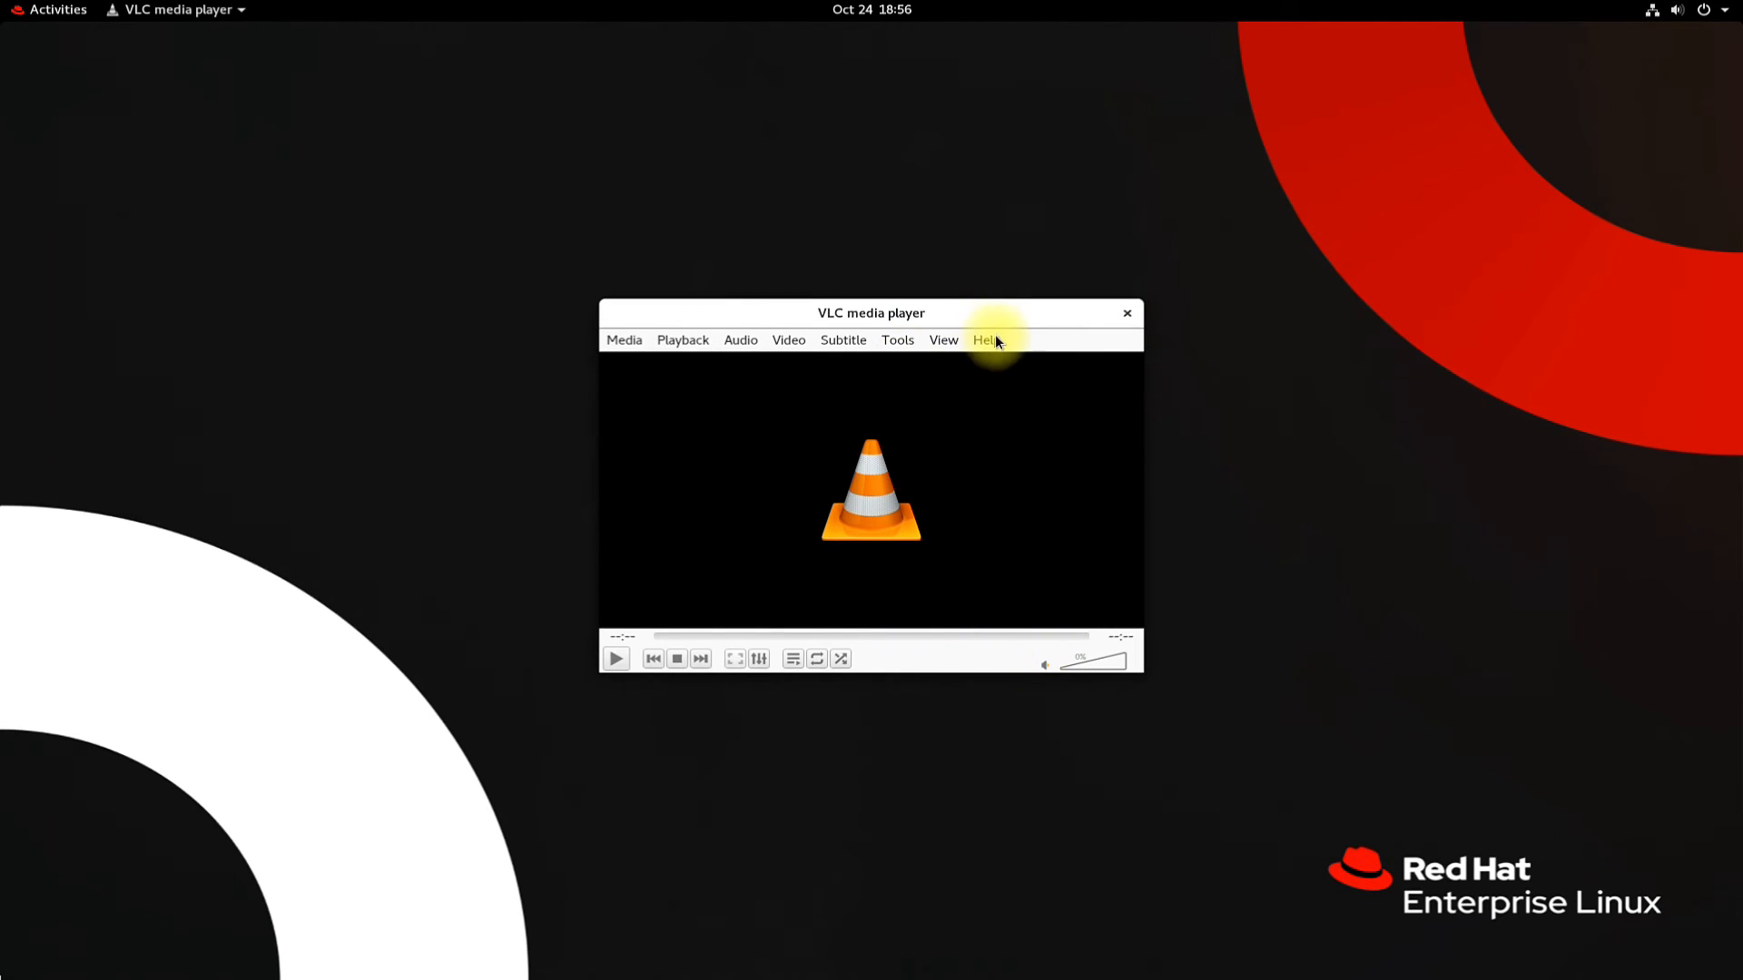
left_click(985, 341)
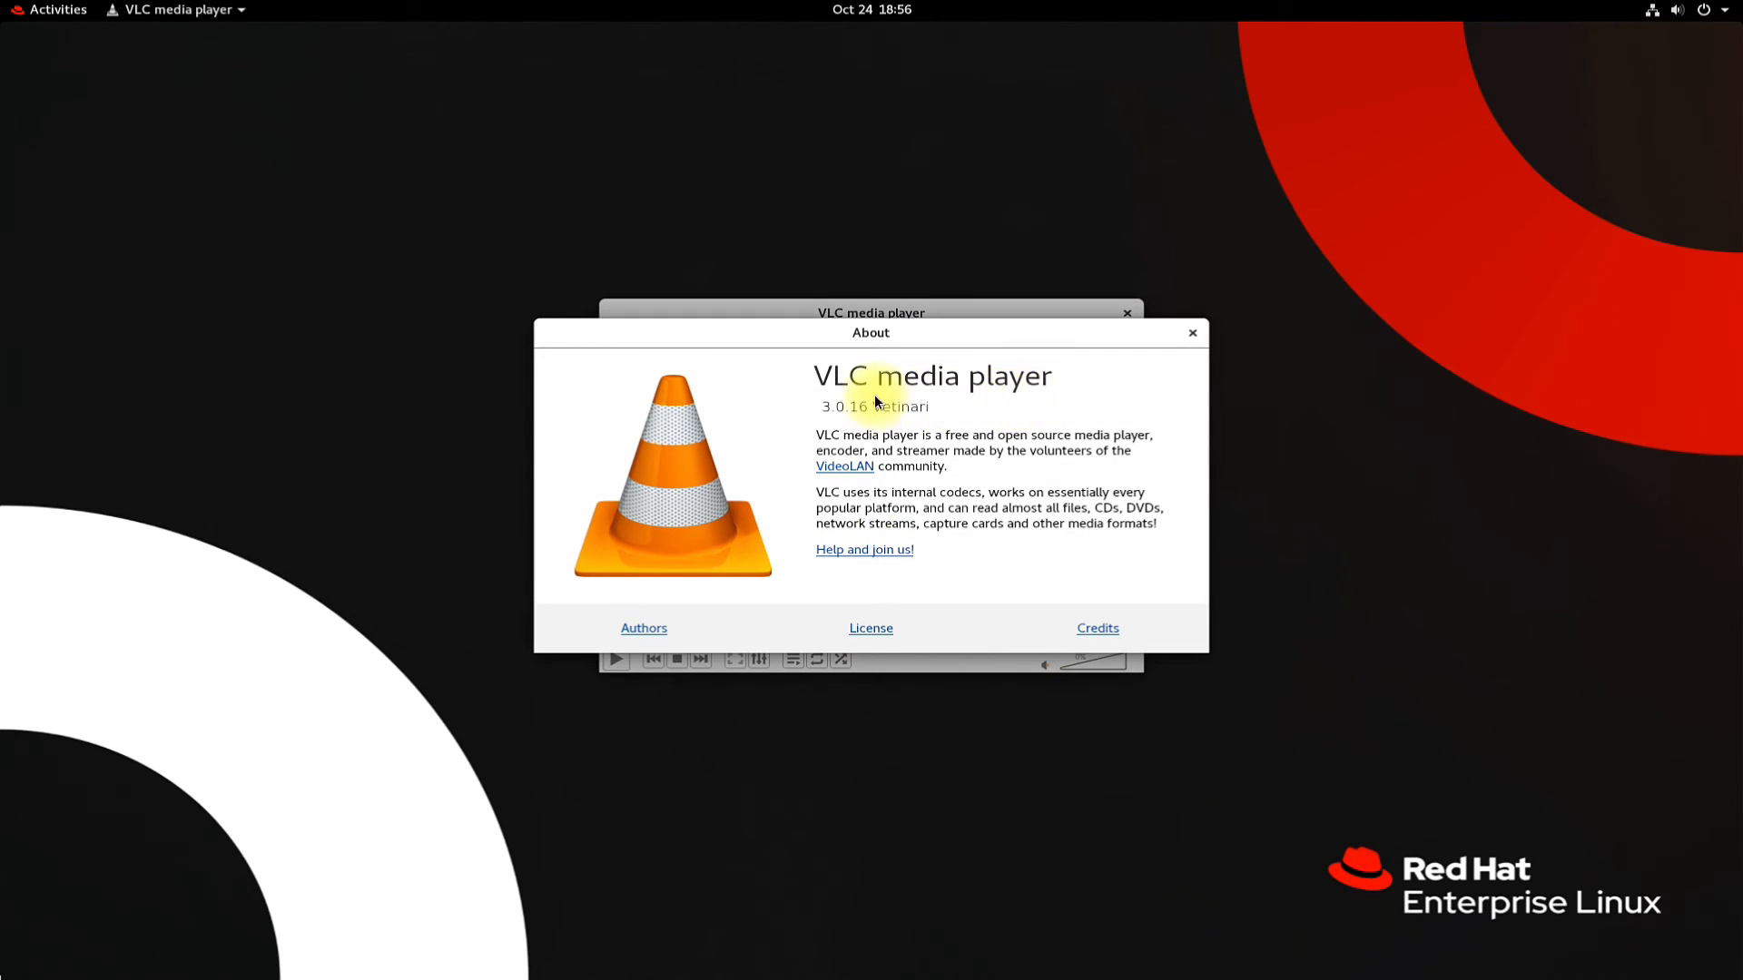